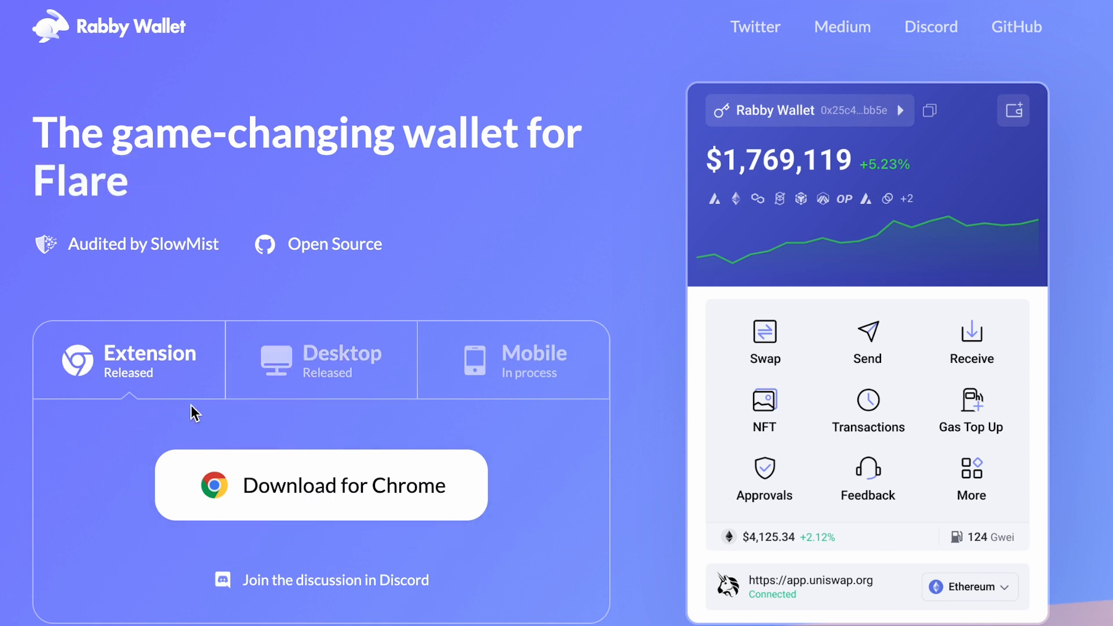
Check the Desktop and Mobile options, then install the Rabby extension for Chrome from the store in Brave.
click(341, 358)
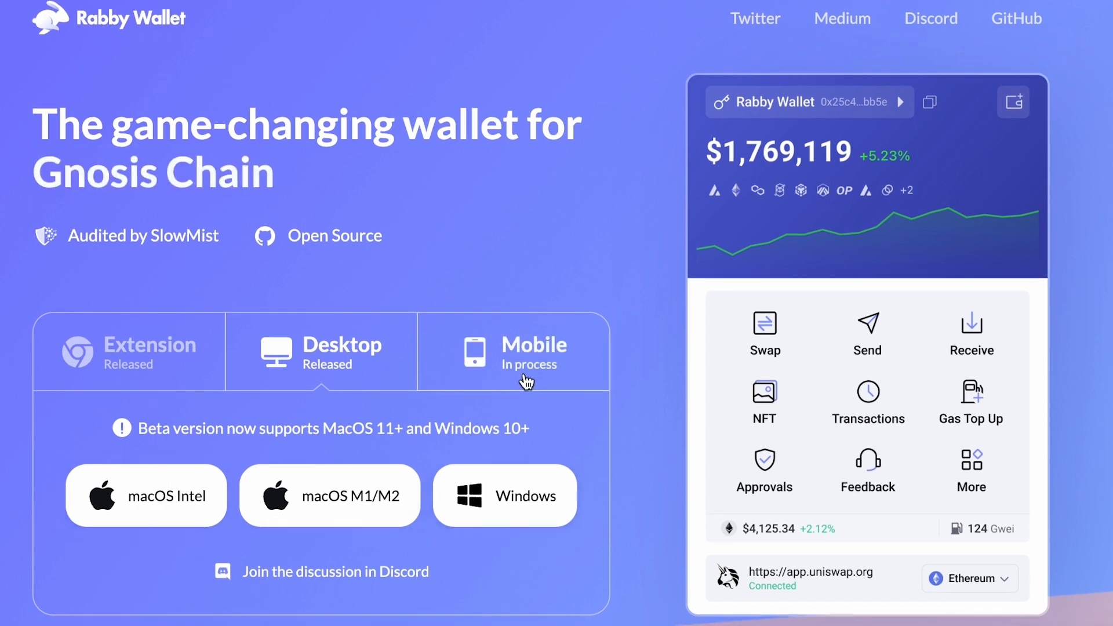
click(512, 351)
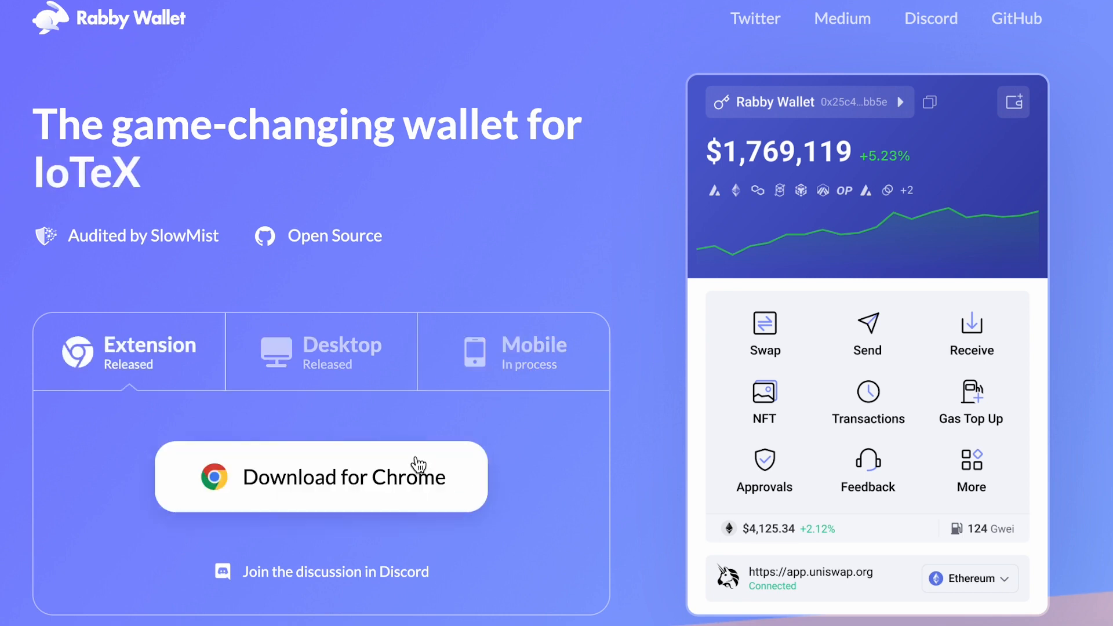
click(320, 477)
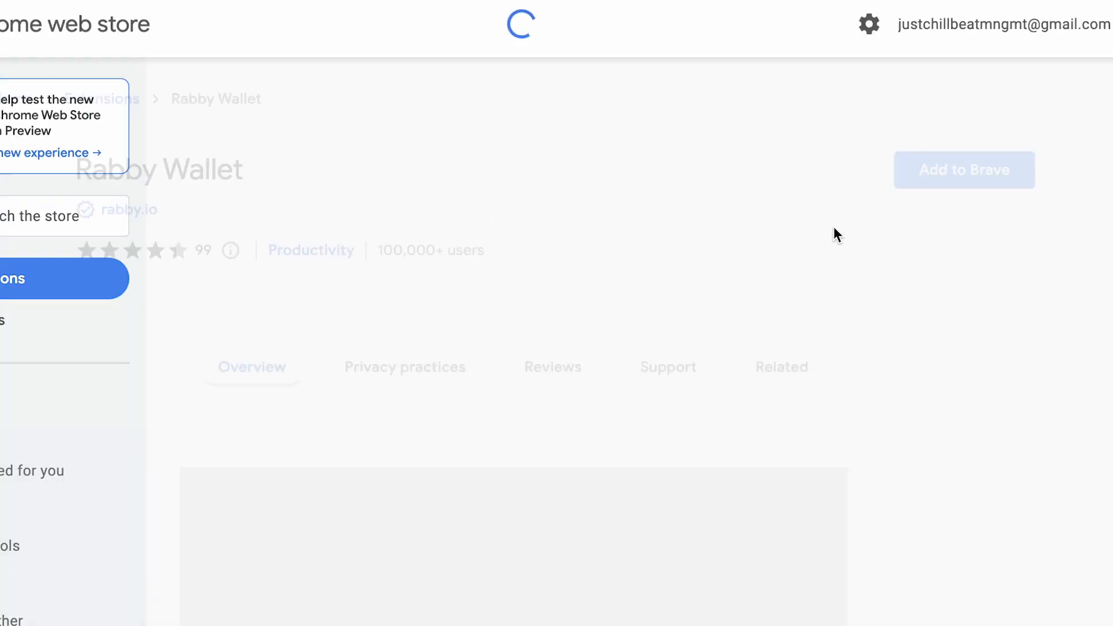
click(963, 169)
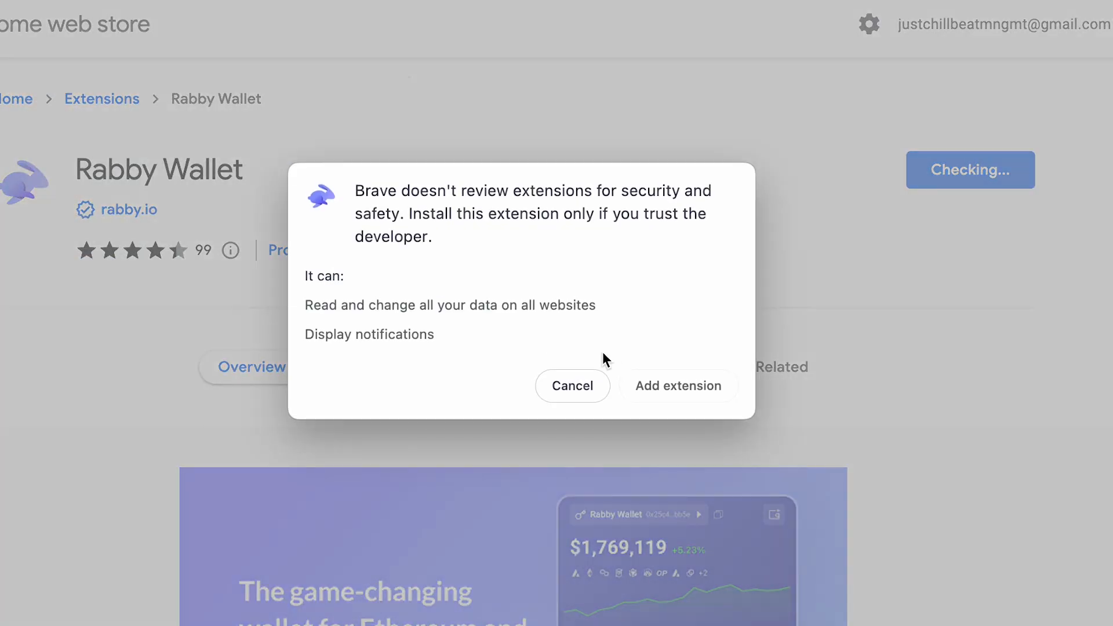
click(677, 384)
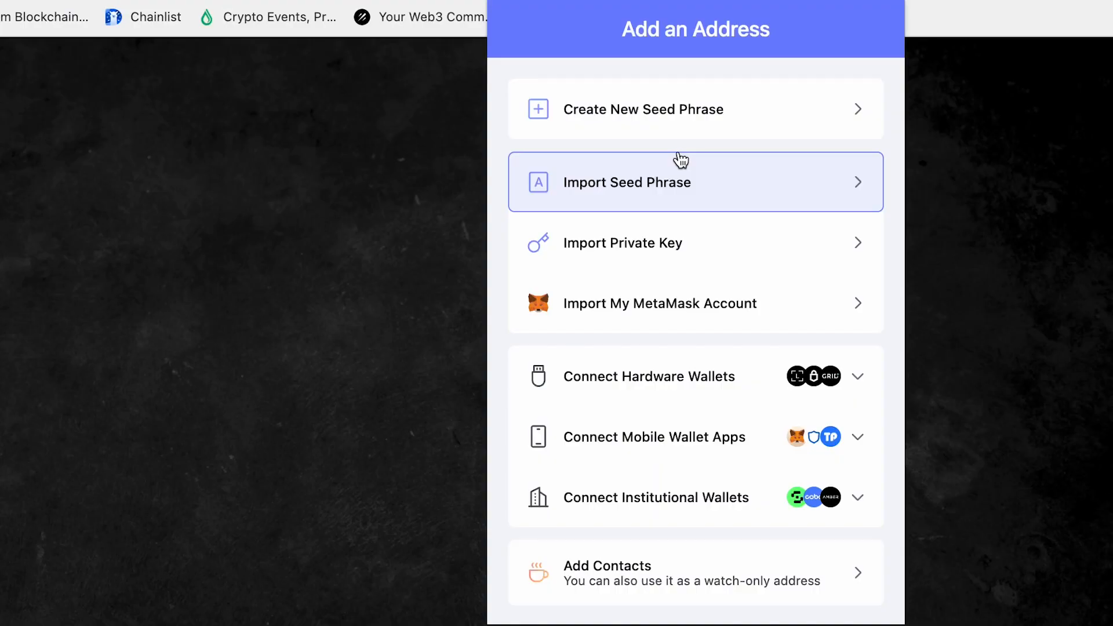
mouse_move(727, 119)
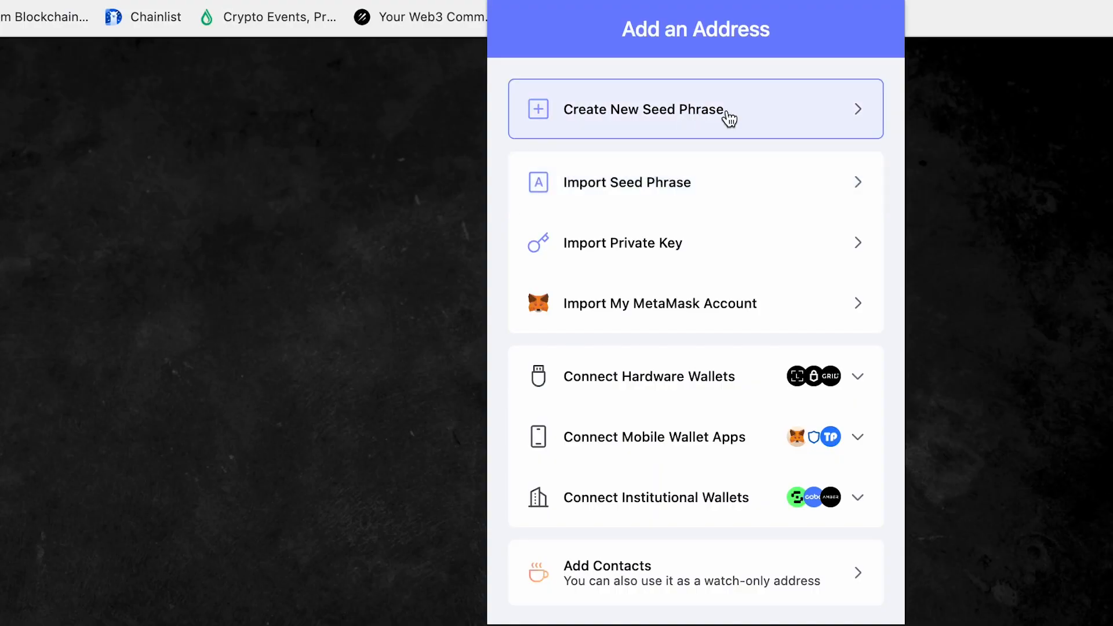
mouse_move(790, 188)
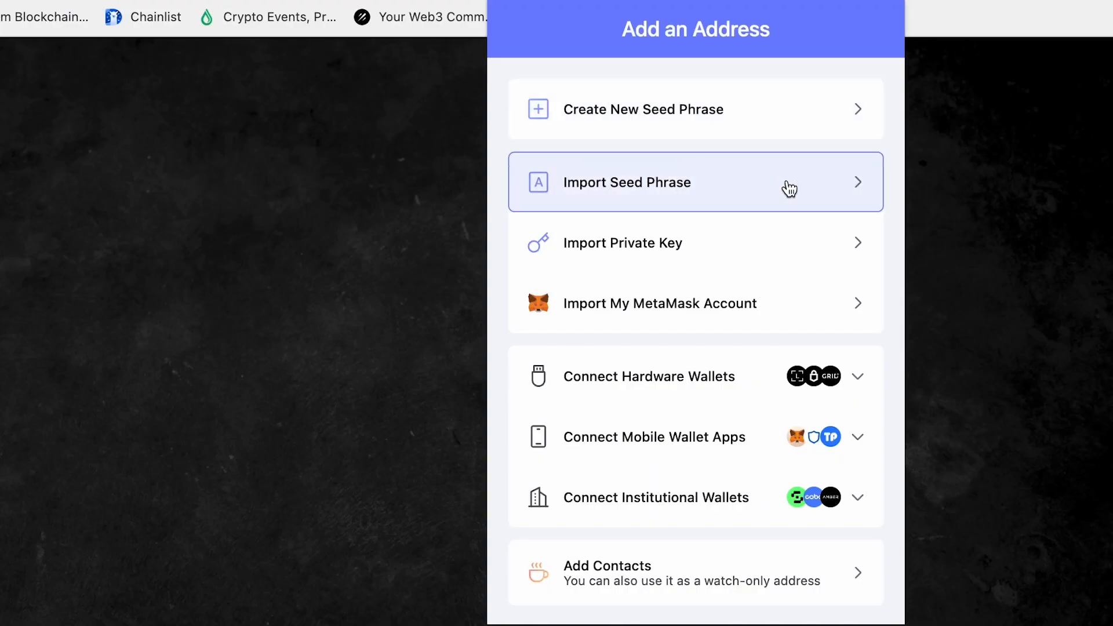
mouse_move(830, 247)
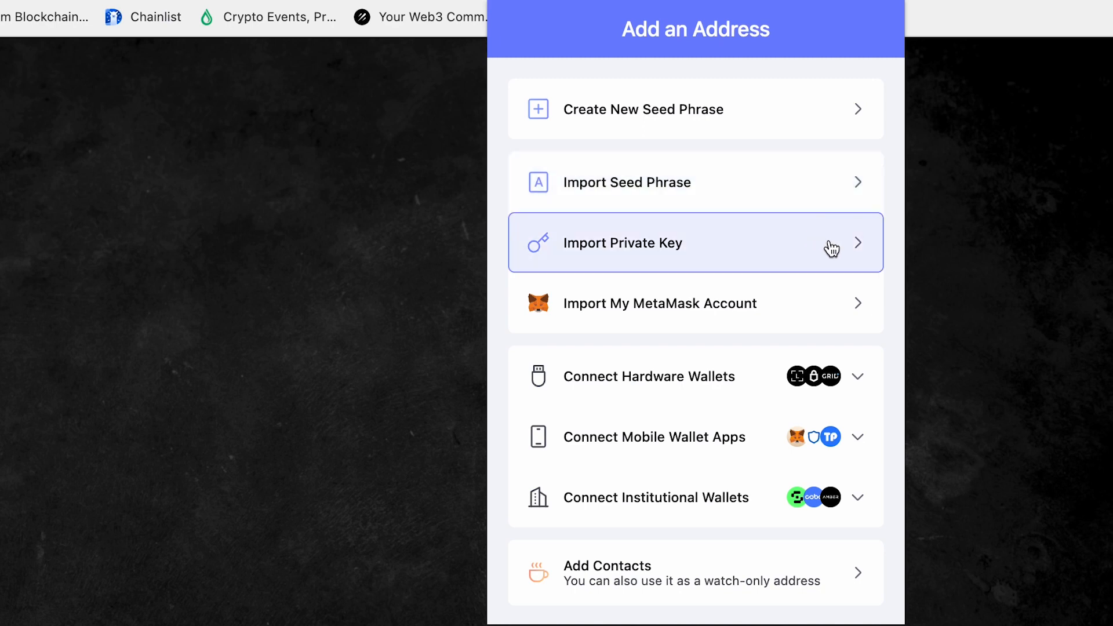
mouse_move(827, 317)
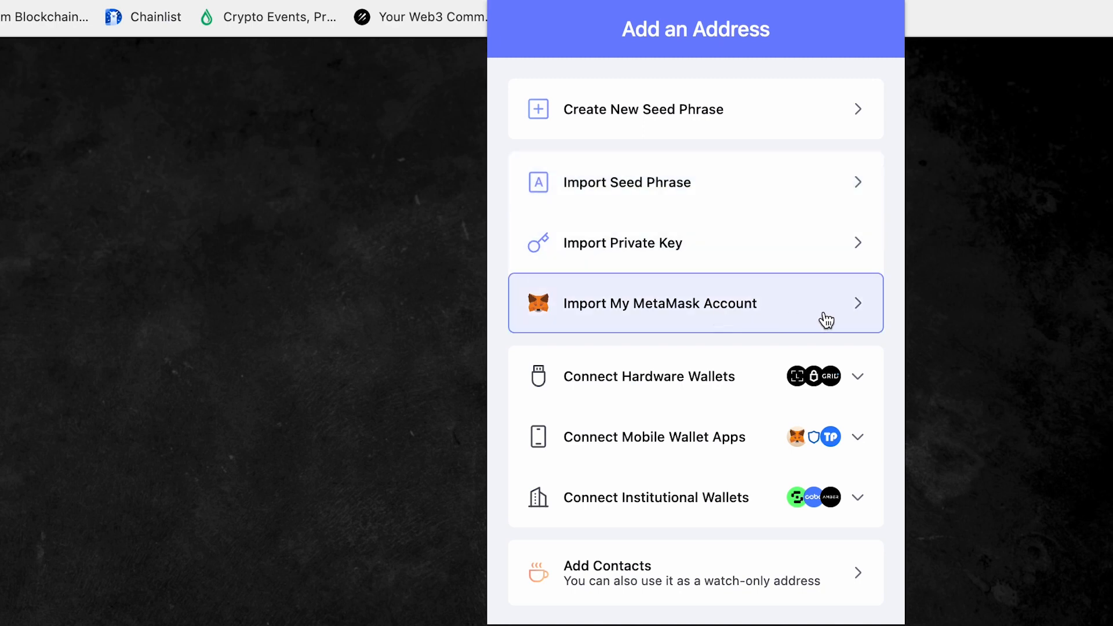
mouse_move(627, 447)
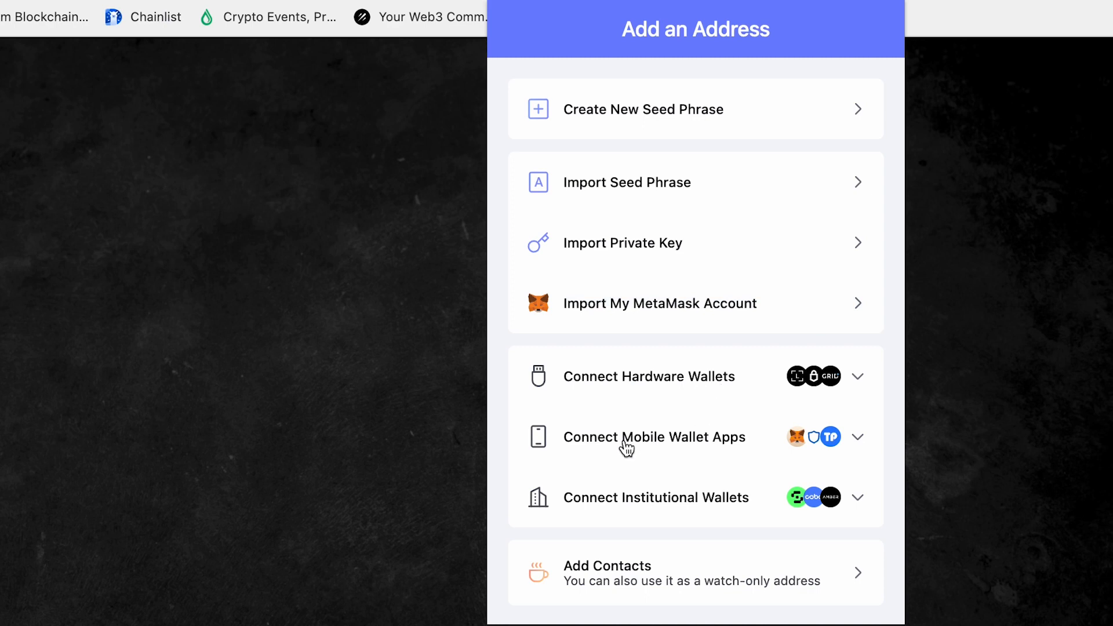
mouse_move(647, 513)
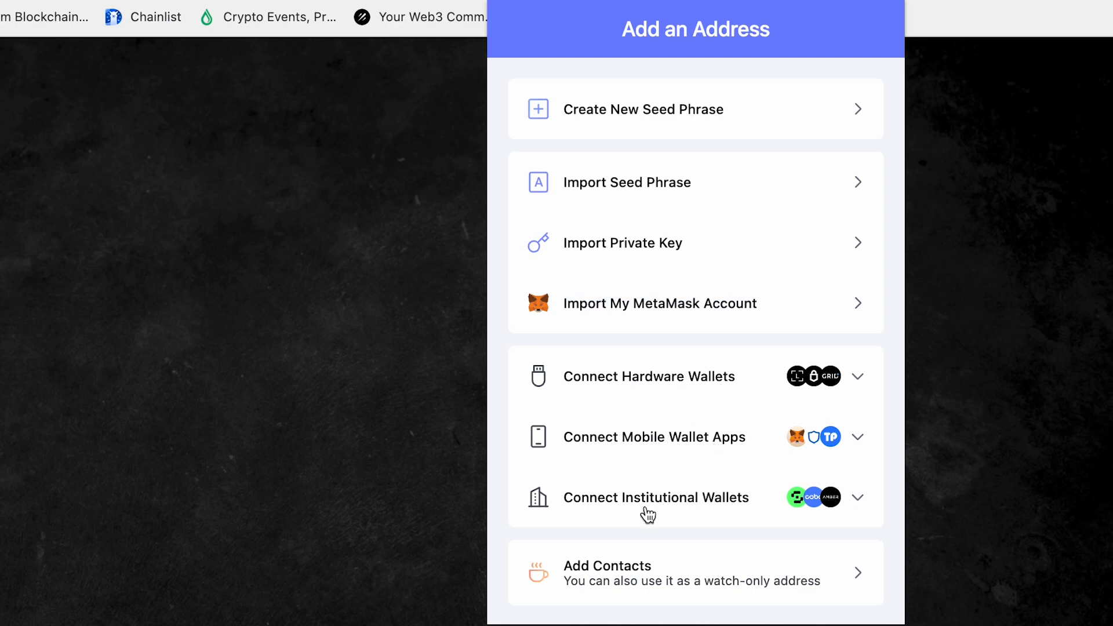
Choose an Add an Address option to begin wallet setup.
click(642, 109)
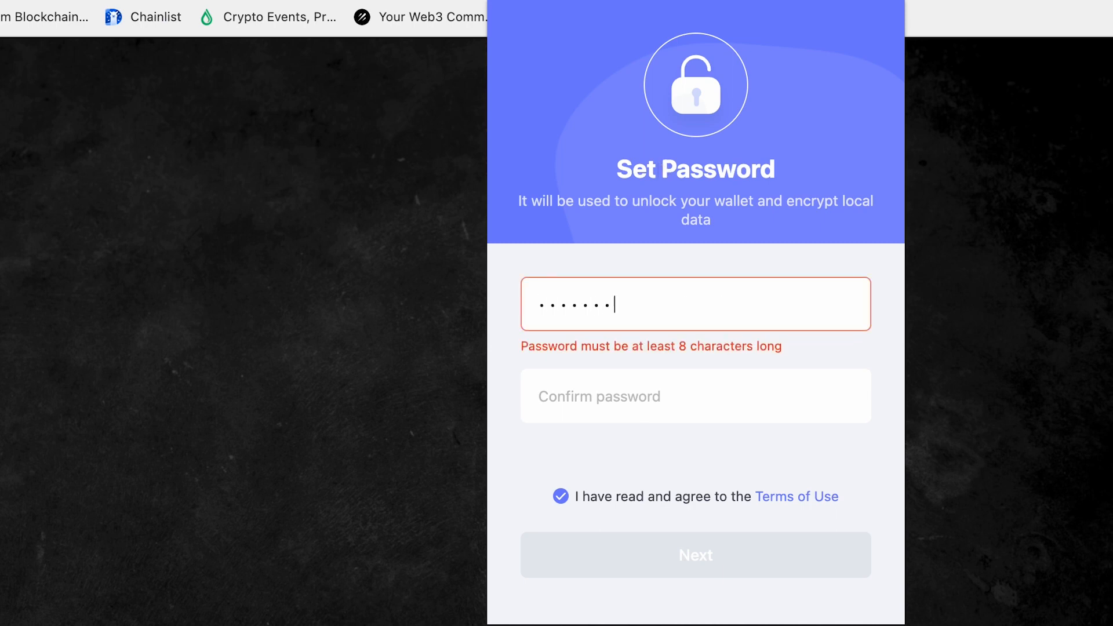
Confirm the wallet password and proceed with Next.
click(695, 385)
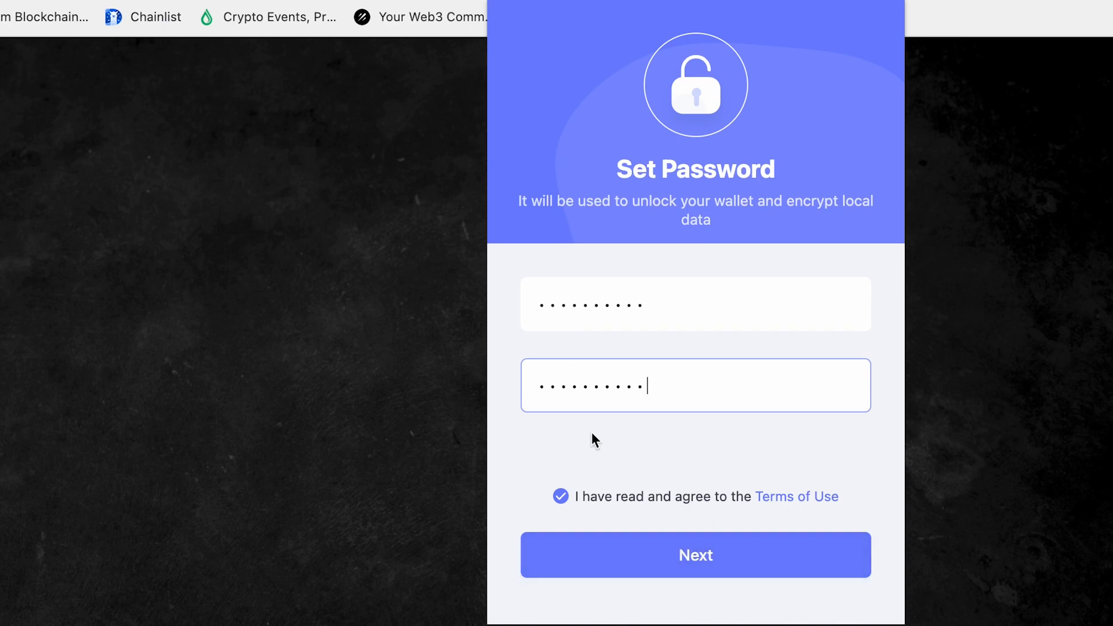
click(695, 555)
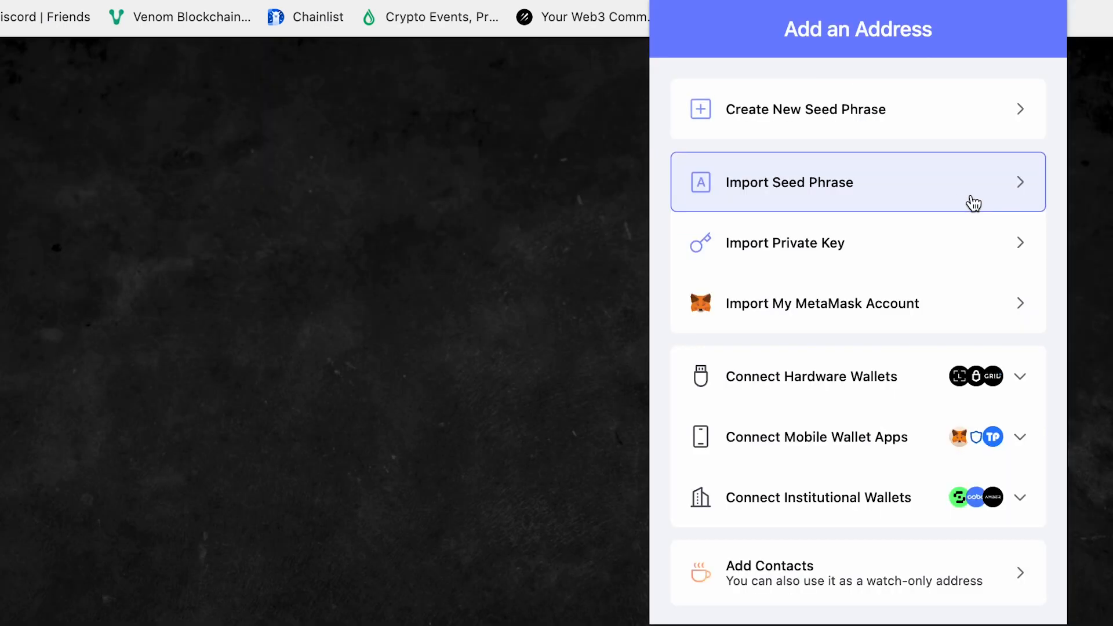
Import a seed phrase and add its first derived address to Rabby.
click(858, 182)
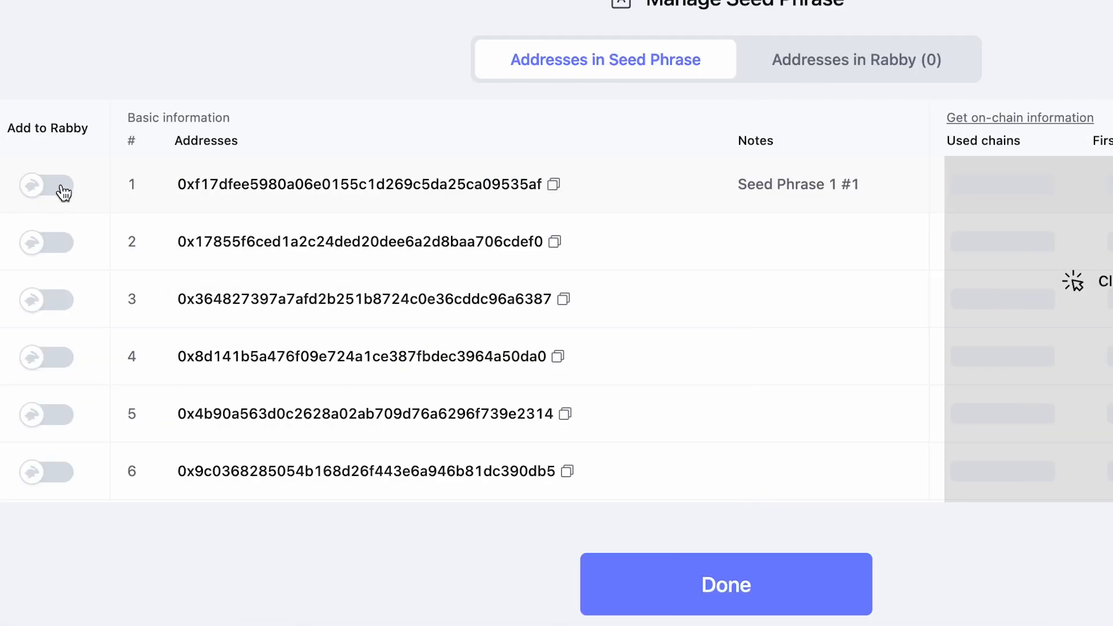
click(46, 185)
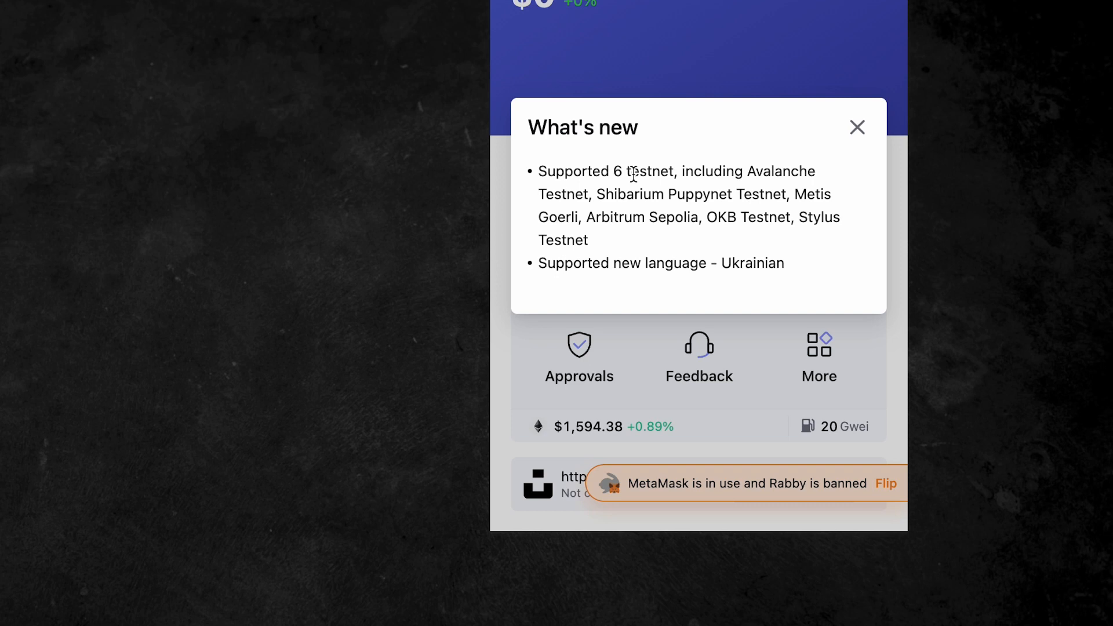
mouse_move(767, 263)
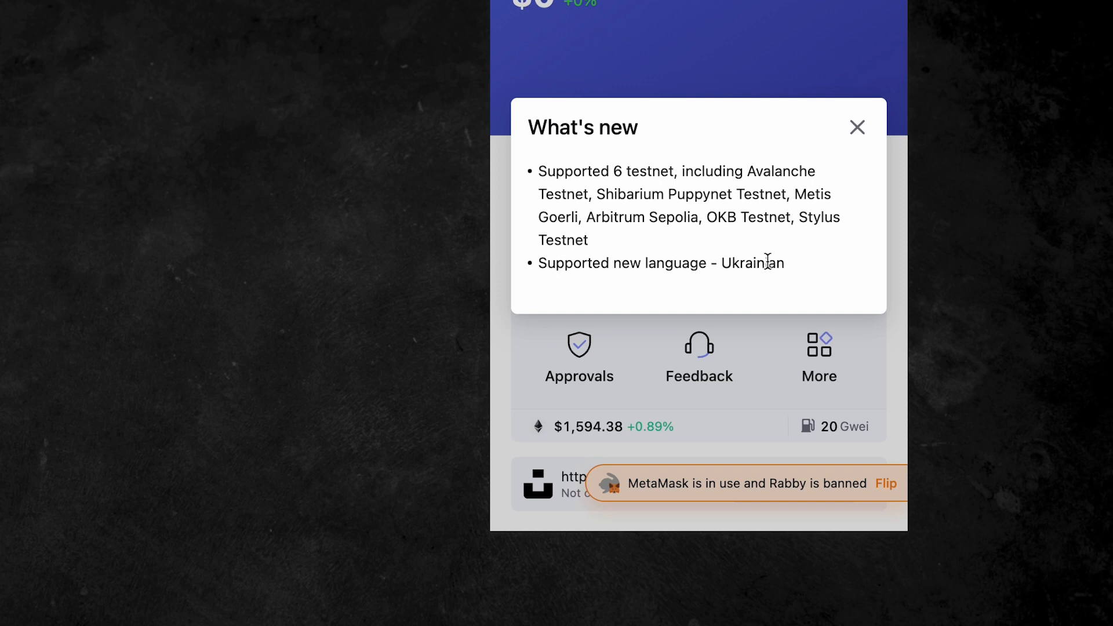
Dismiss What's new, flip the active wallet from MetaMask to Rabby, and show the Current Address list.
click(856, 127)
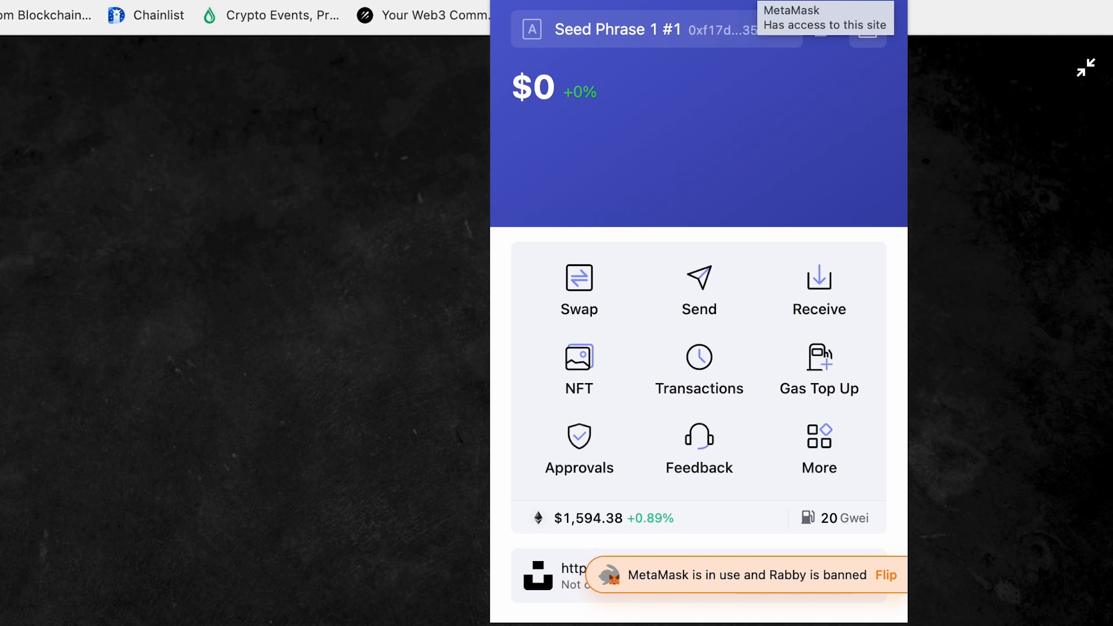
click(885, 575)
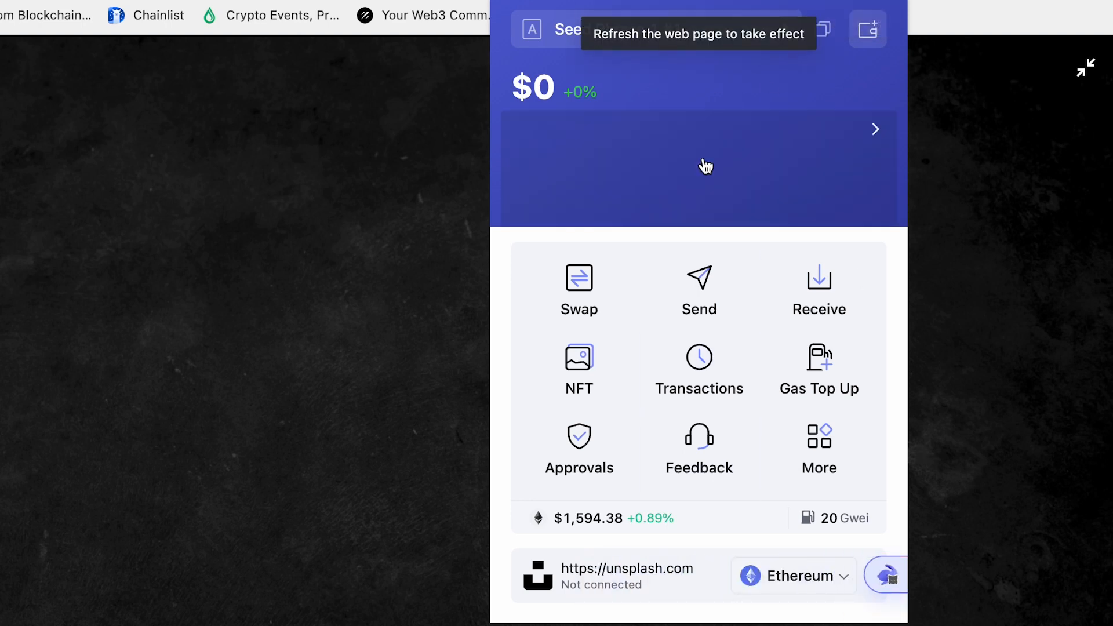
click(546, 29)
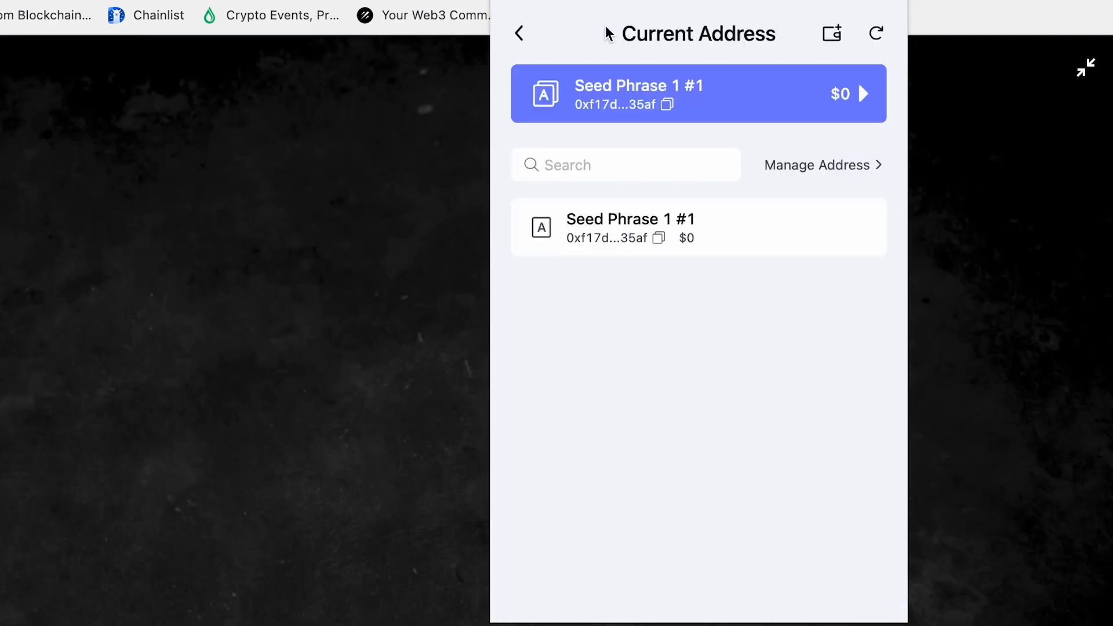
Rename the address note from 'Seed Phrase 1 #1' to 'Wallet' and return home.
click(698, 93)
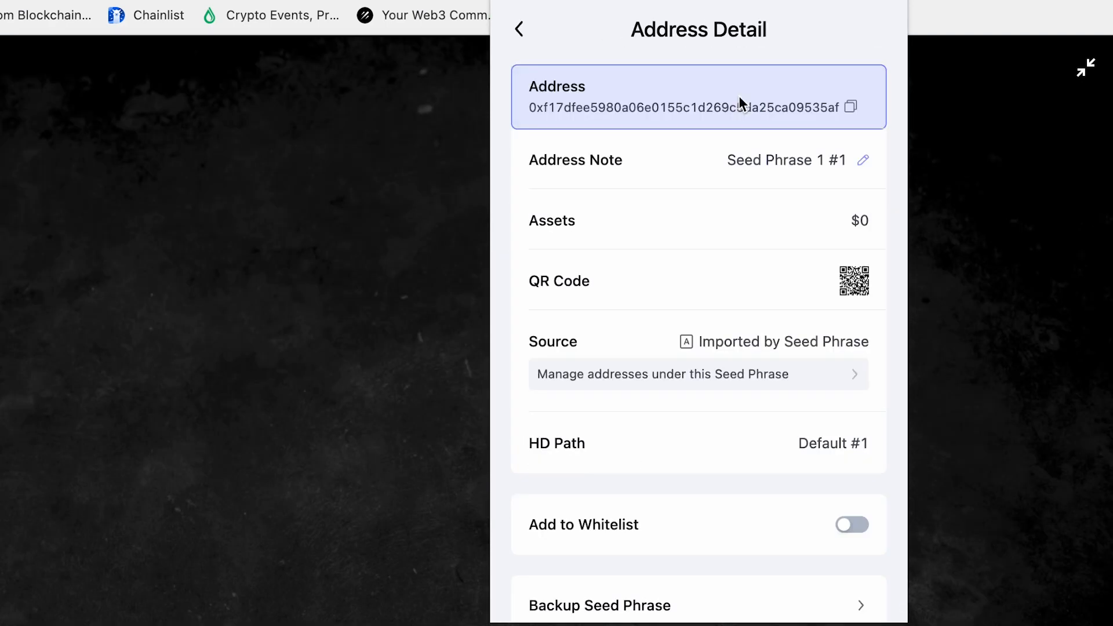
click(863, 160)
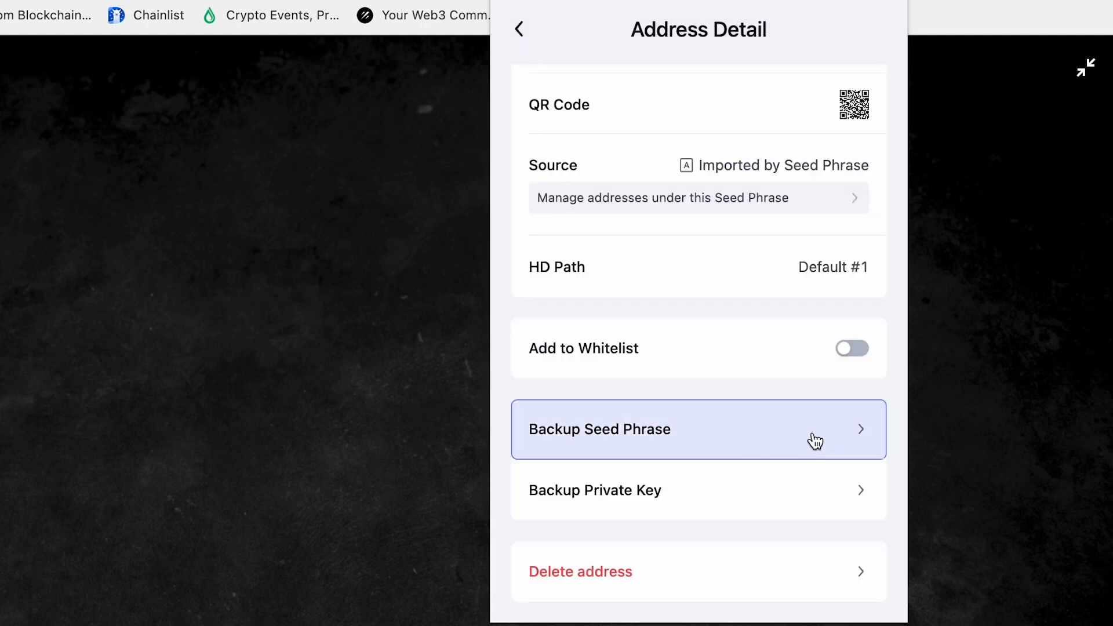
mouse_move(832, 494)
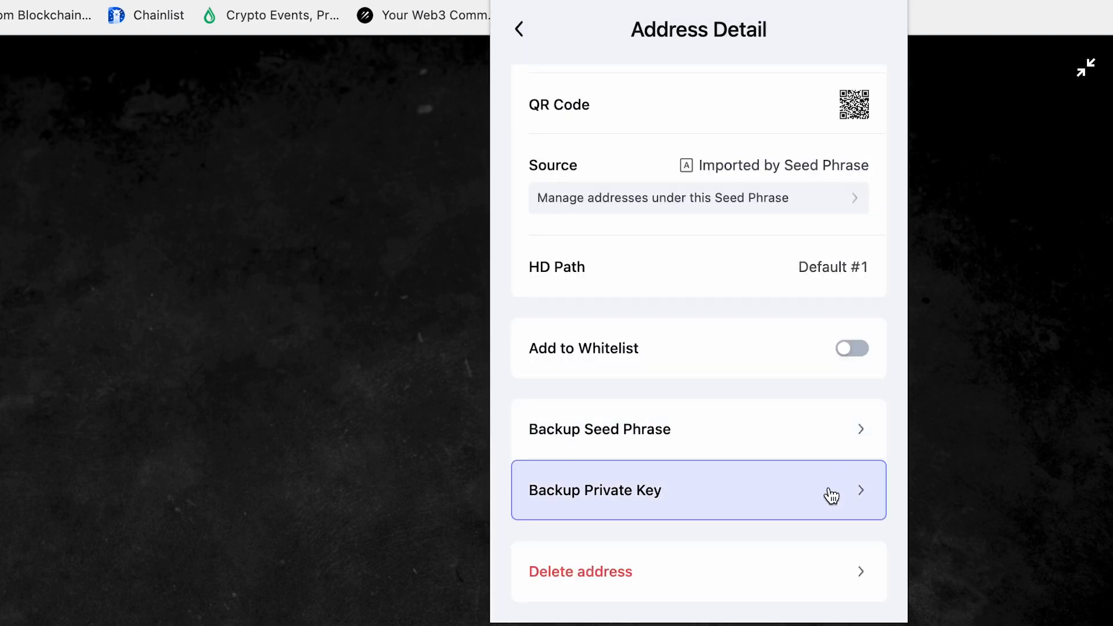
click(520, 29)
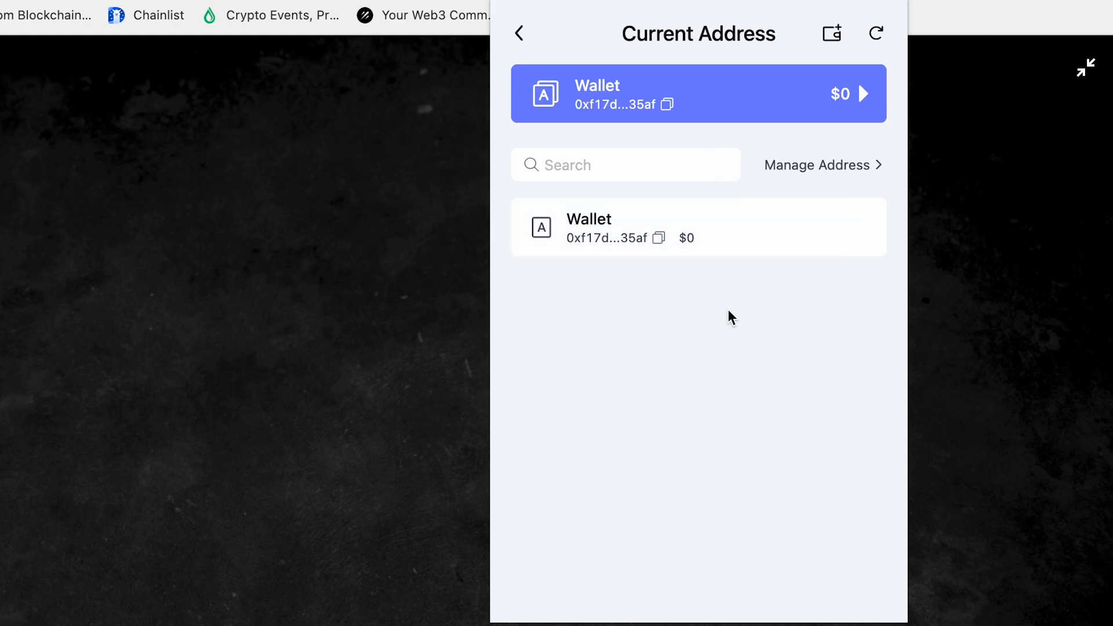
click(625, 163)
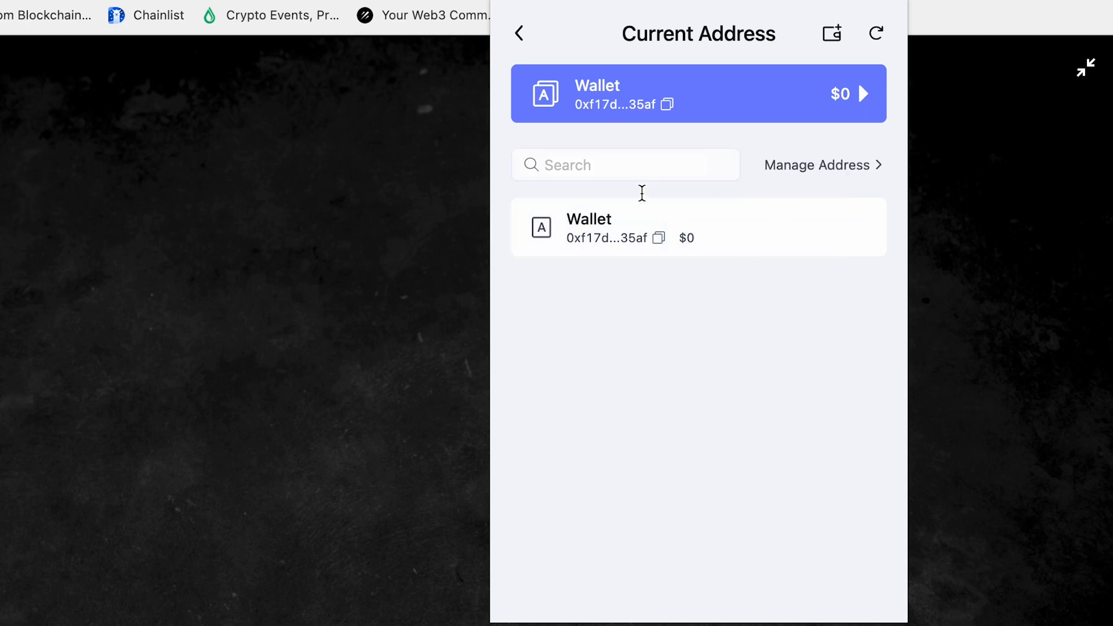
click(695, 92)
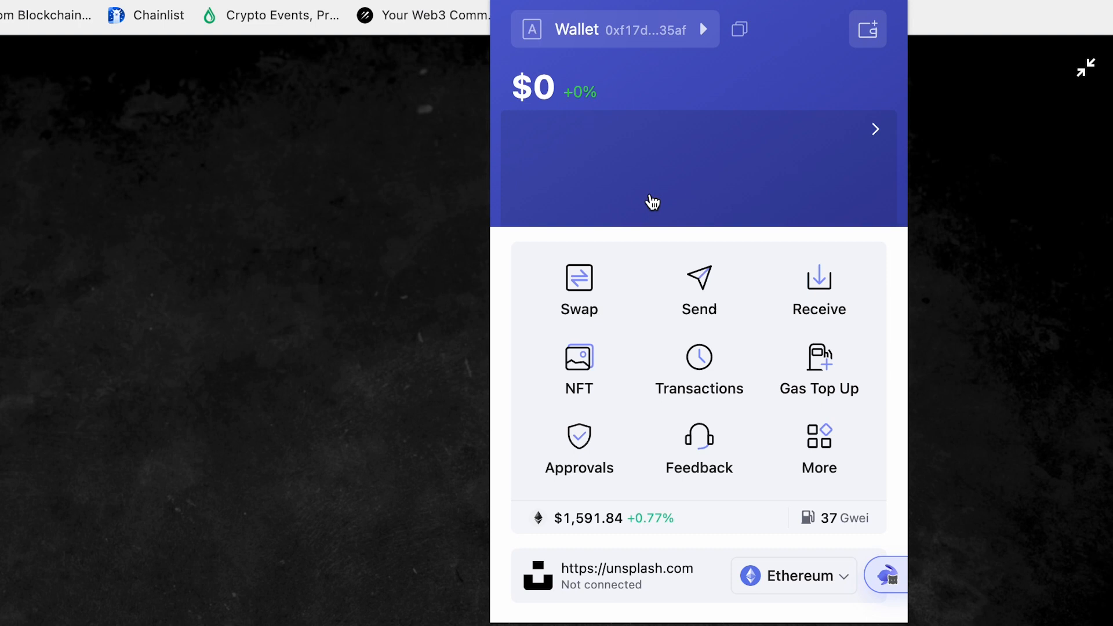
mouse_move(631, 229)
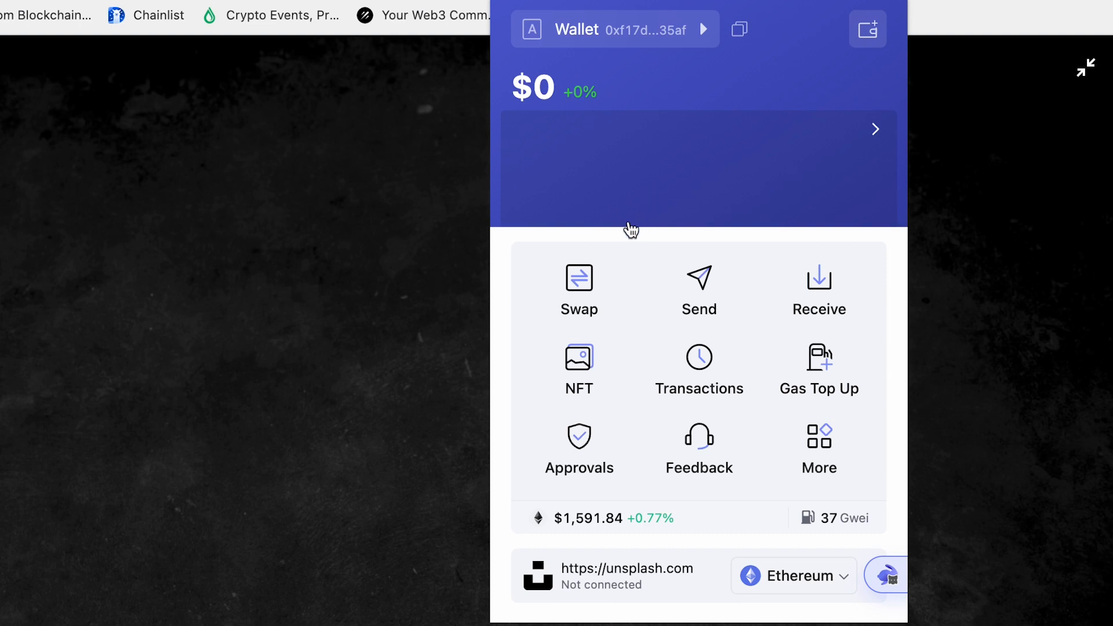
Review the Enable Exchanges list from the Swap page, then close it back to the ETH swap form.
click(578, 289)
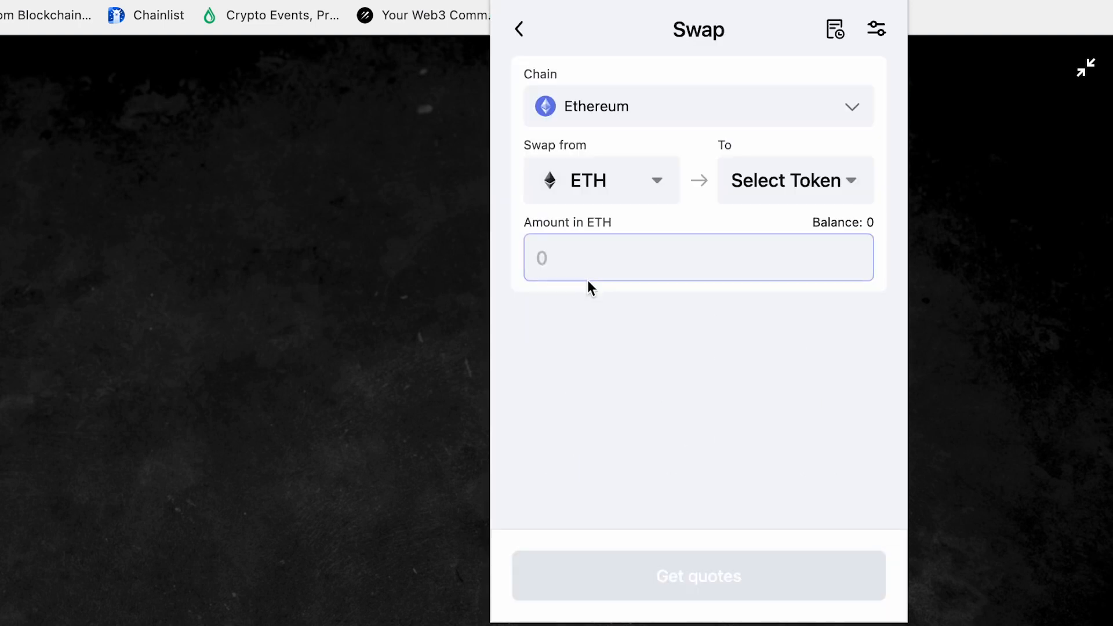
click(876, 29)
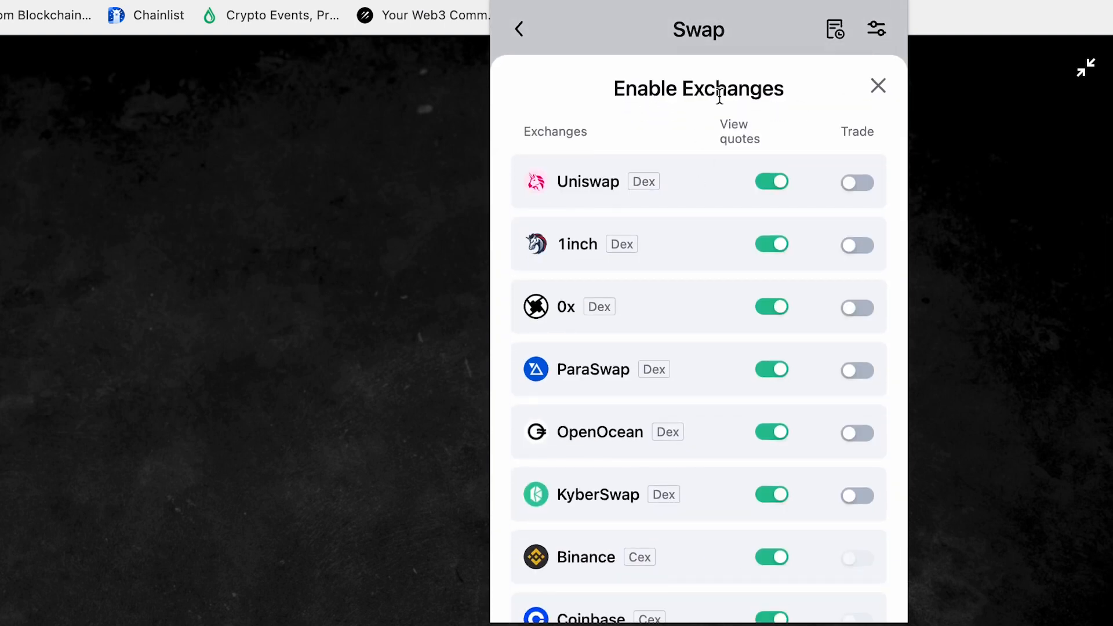
scroll(down, 3)
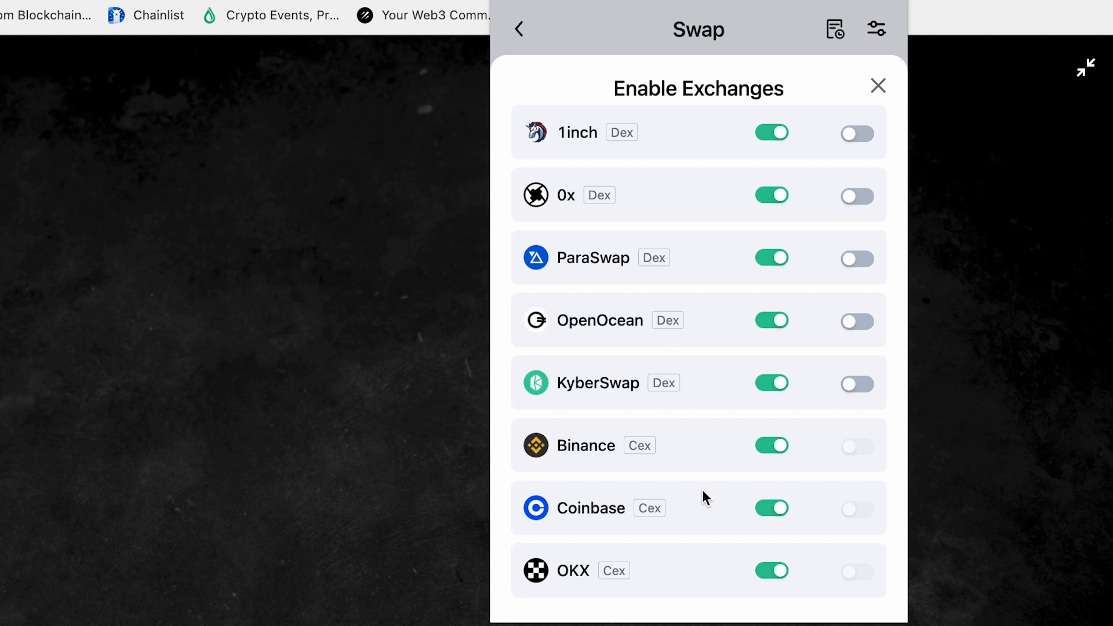
click(878, 84)
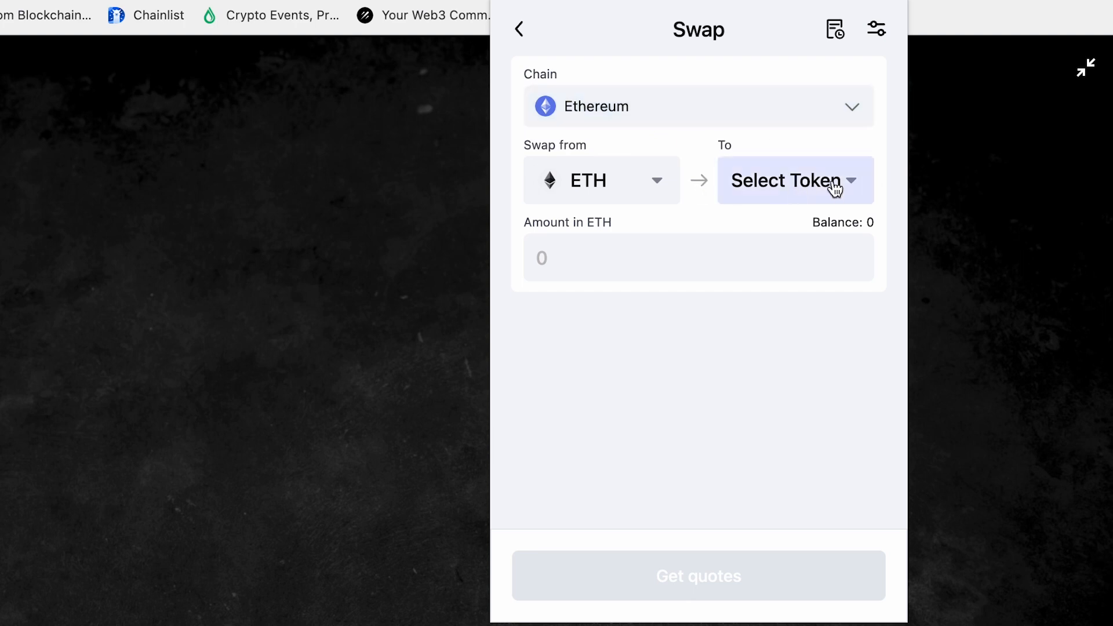
Choose XEN as the receive token and request quotes for 1 ETH to XEN.
click(785, 181)
text(1)
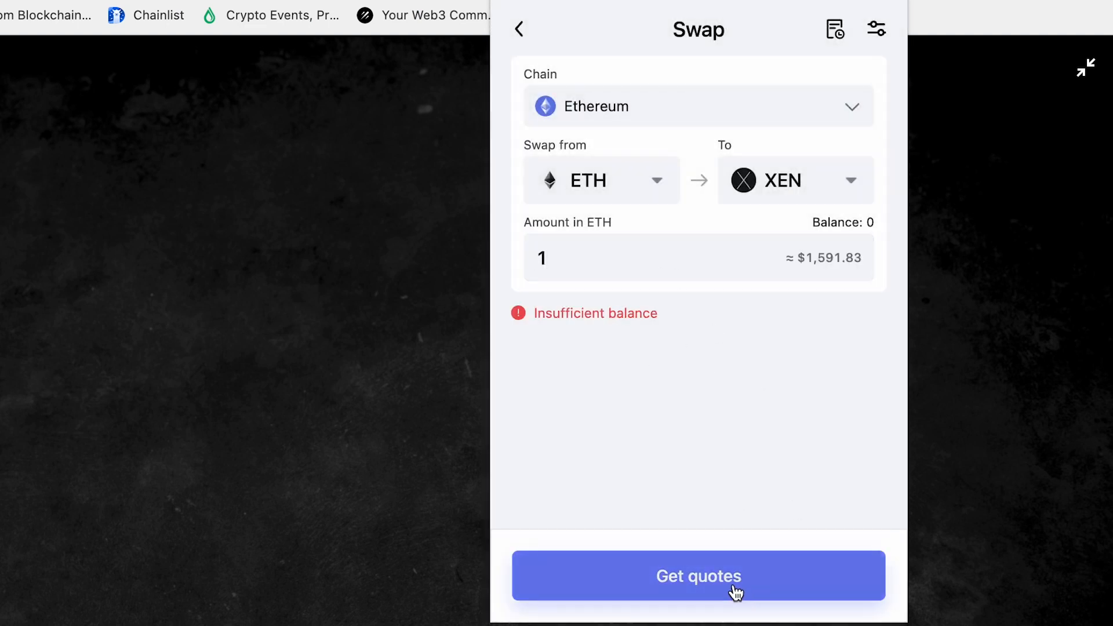
click(697, 576)
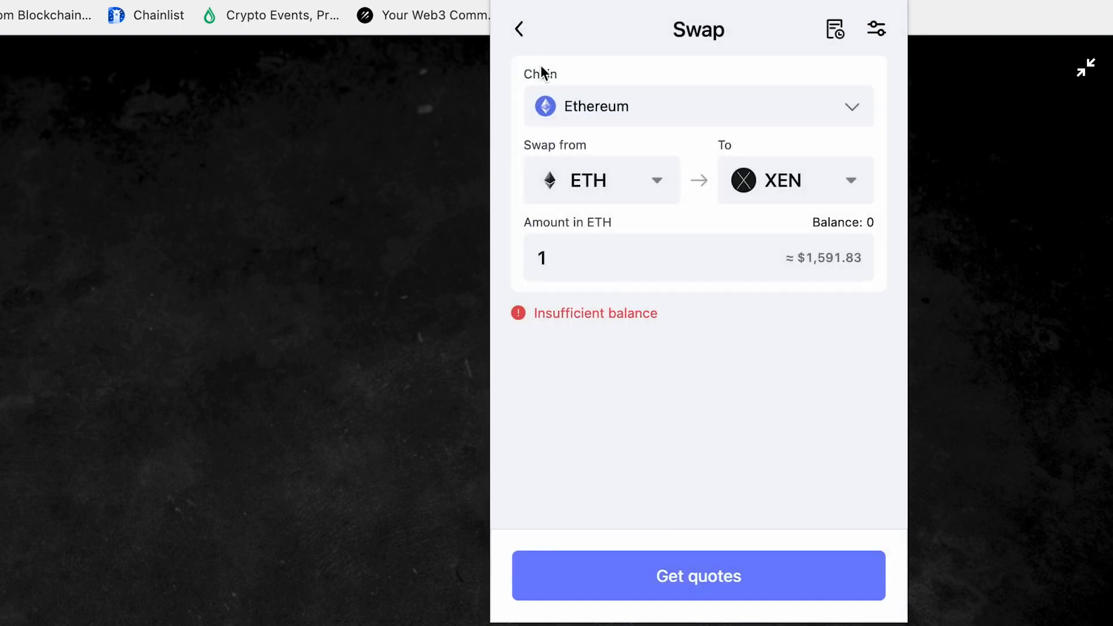
Start a Send on Ethereum, checking the chain list and keeping Ethereum.
click(519, 29)
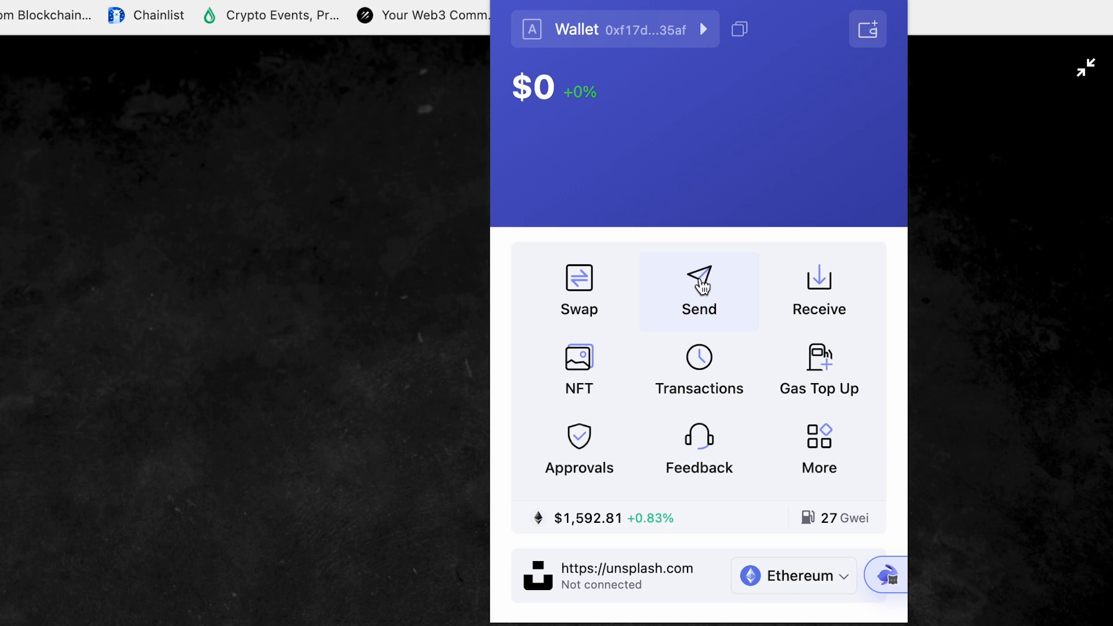
click(698, 291)
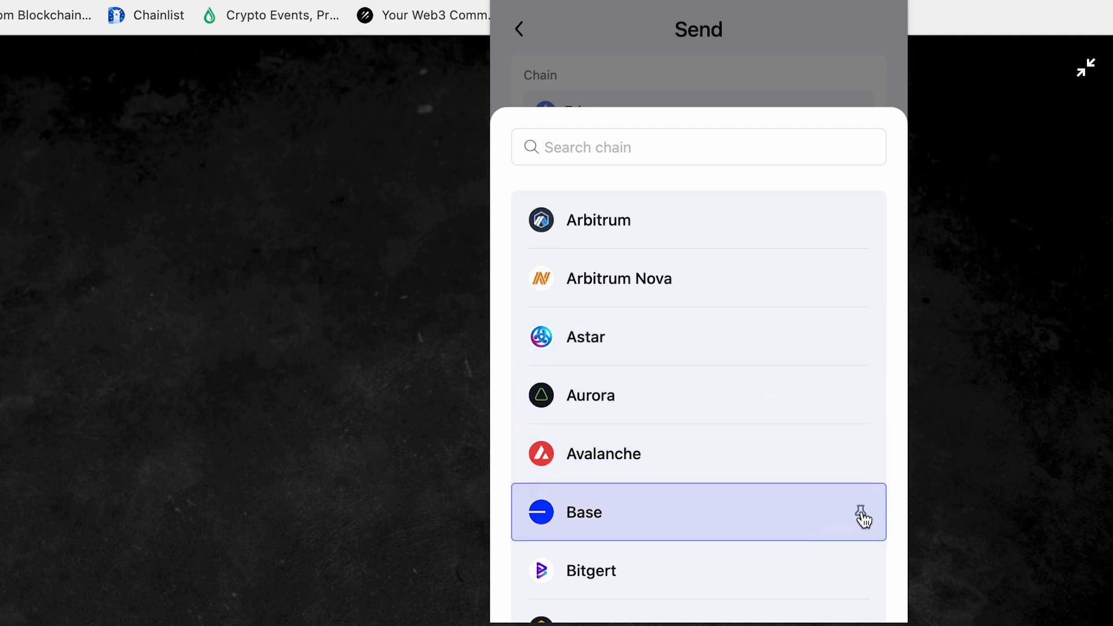
click(859, 512)
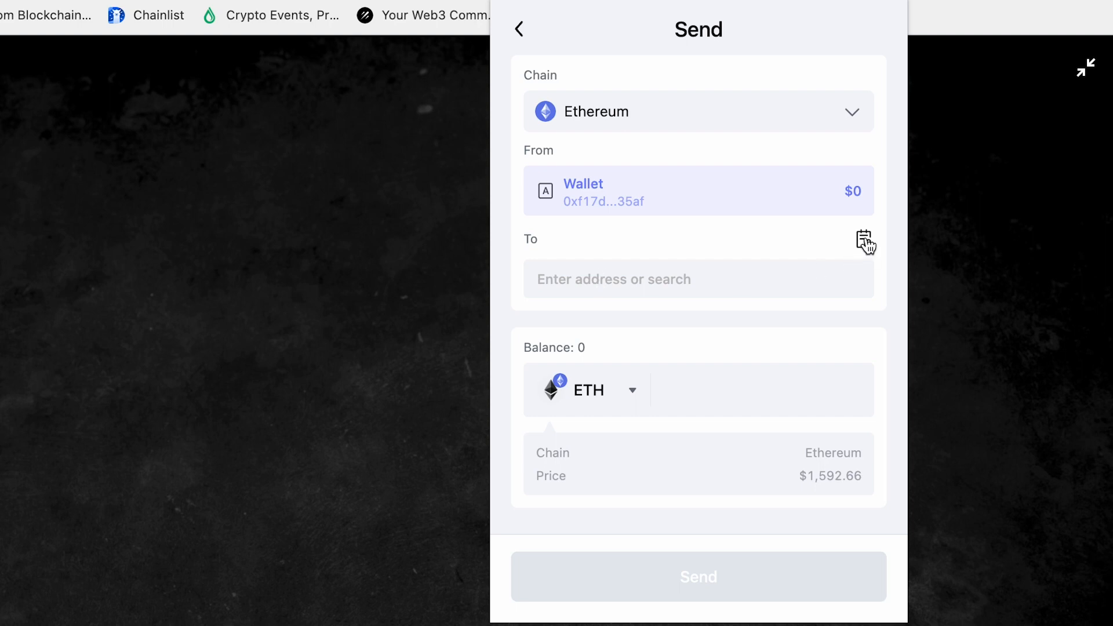
Check the saved address book for a recipient, then leave the 1 ETH send flagged as insufficient.
click(865, 239)
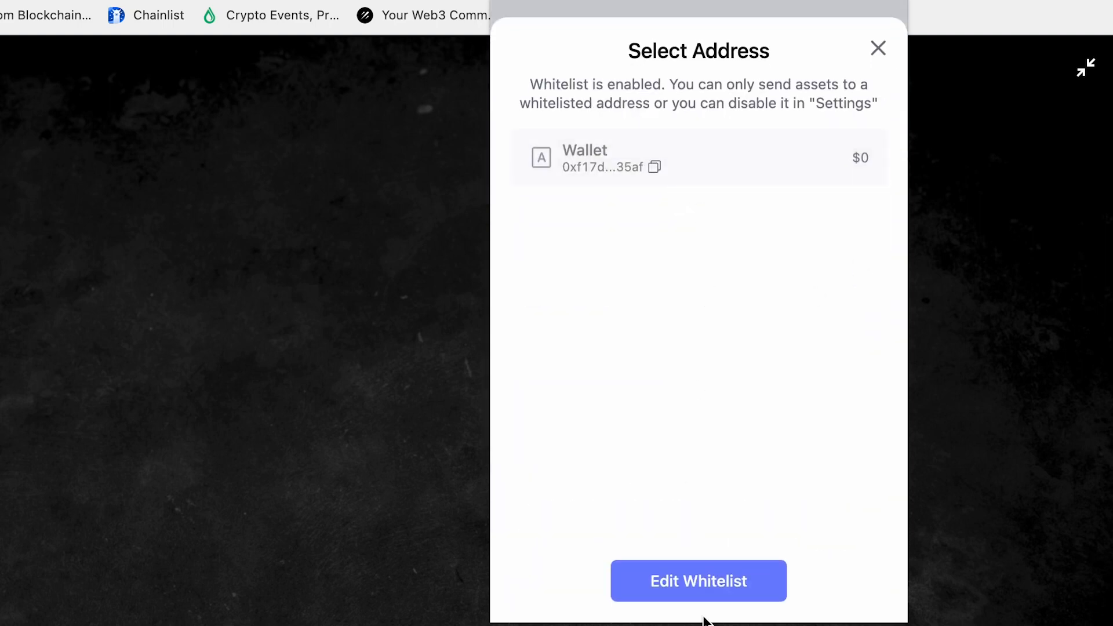
click(698, 158)
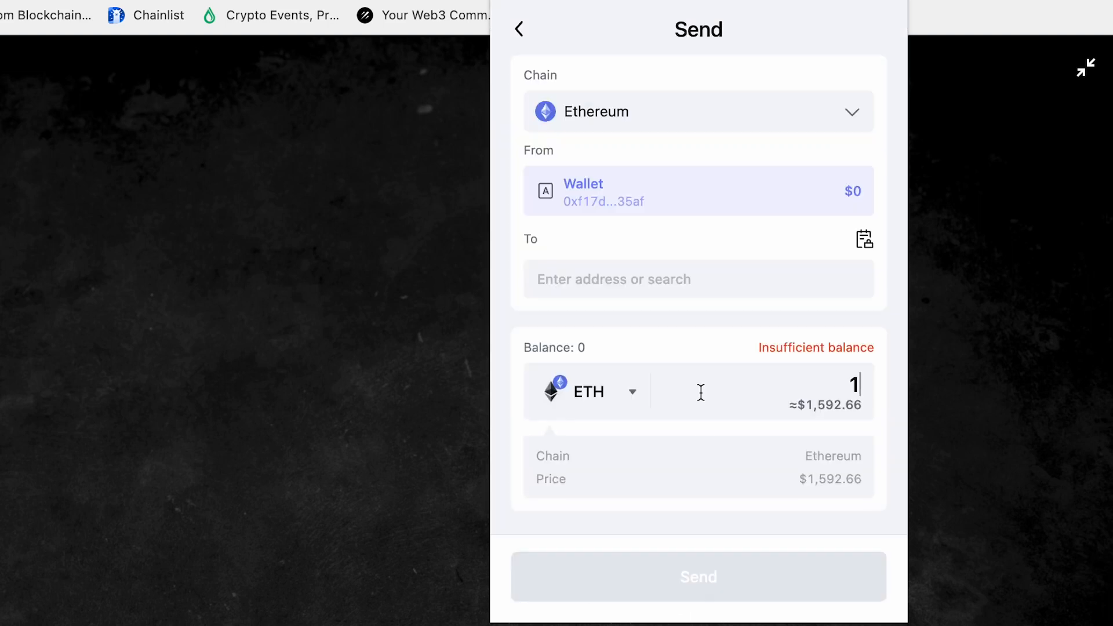
click(520, 29)
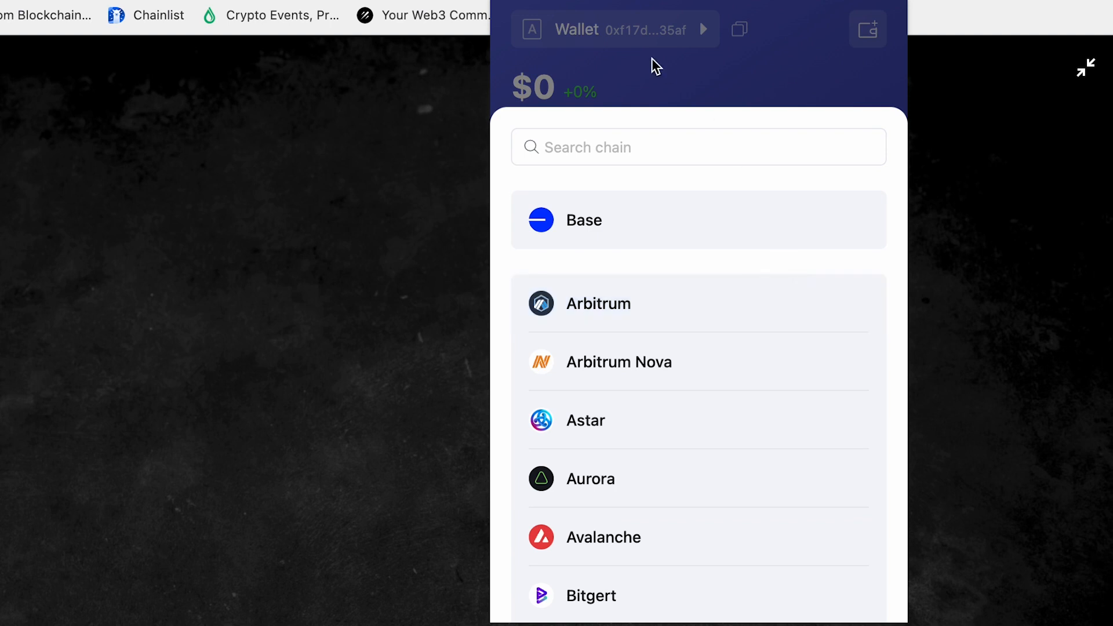
mouse_move(642, 323)
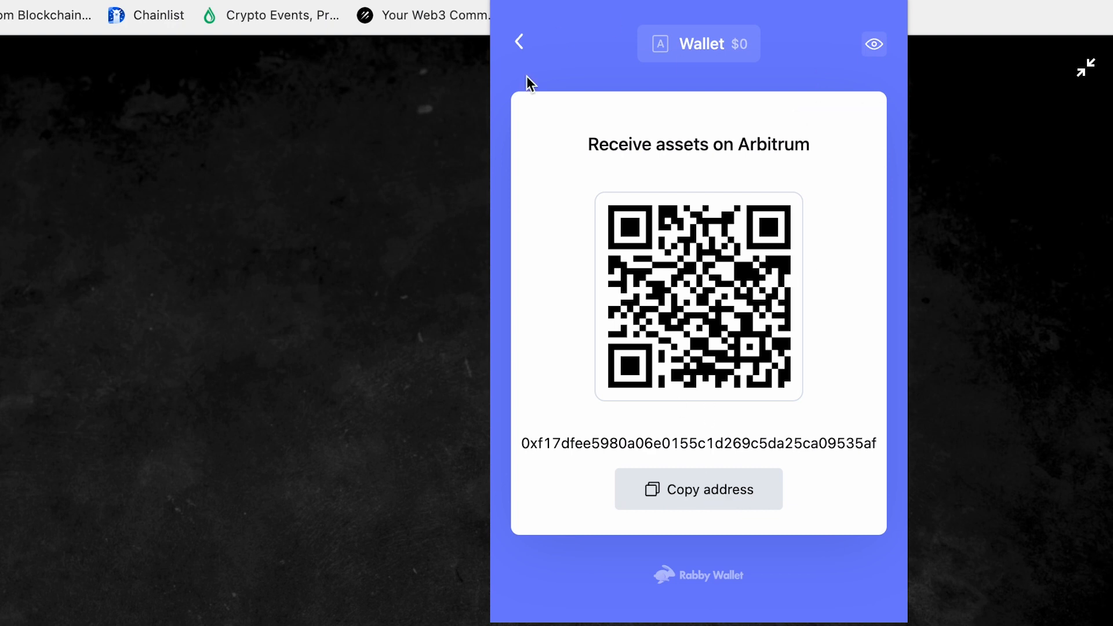
Leave the Arbitrum receive address and view the empty NFT collection.
click(520, 42)
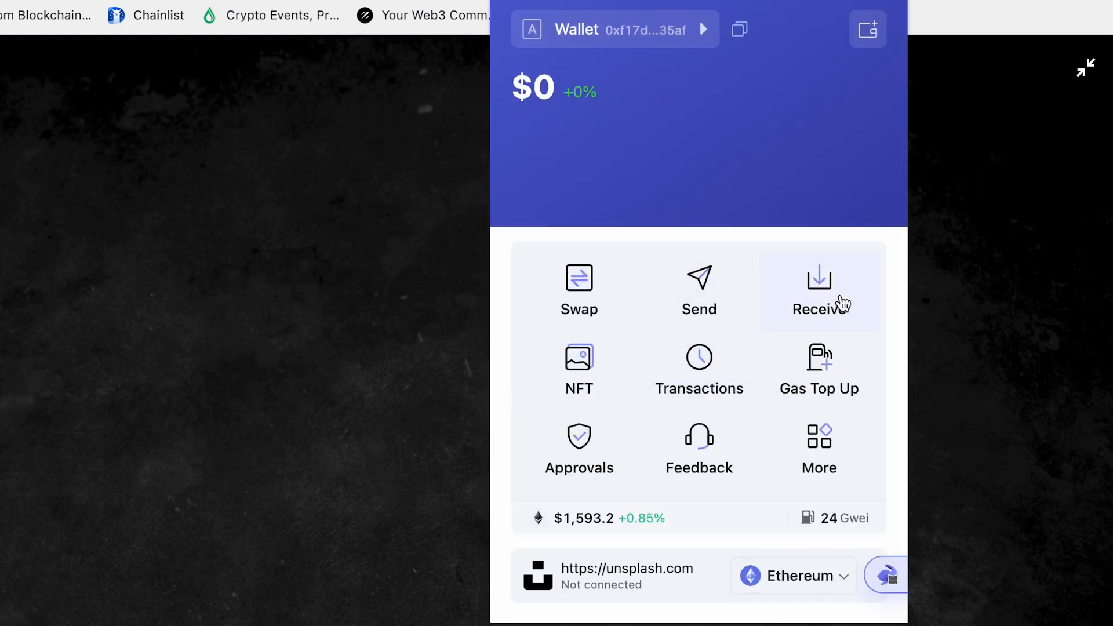
click(579, 369)
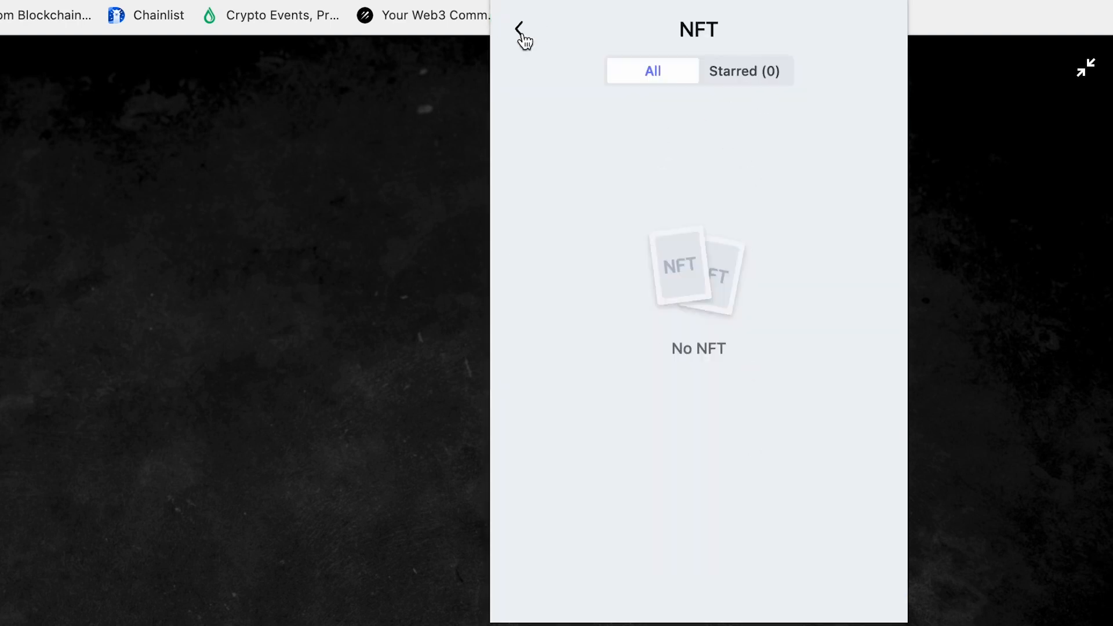
View the empty Transactions page and the Gas Top Up chain list, then return home.
click(521, 31)
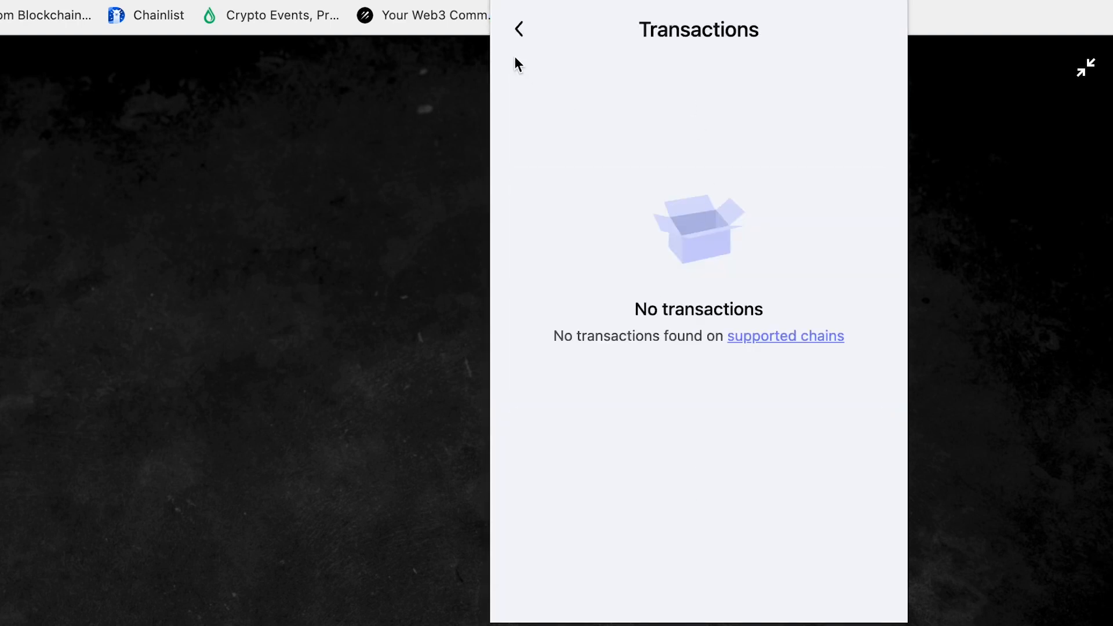
click(519, 29)
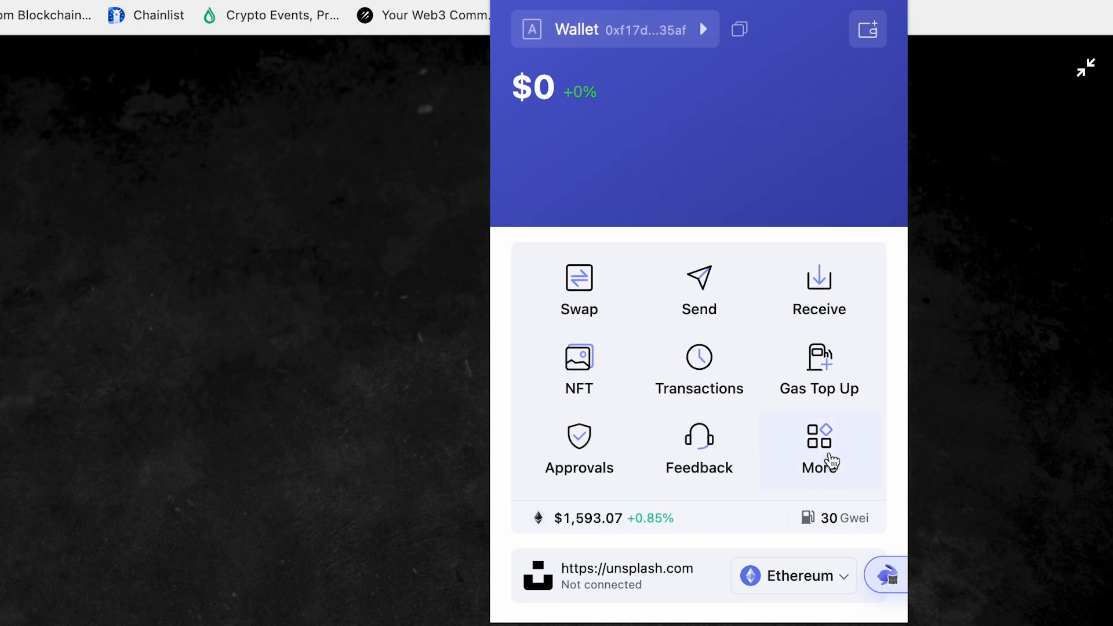
mouse_move(823, 372)
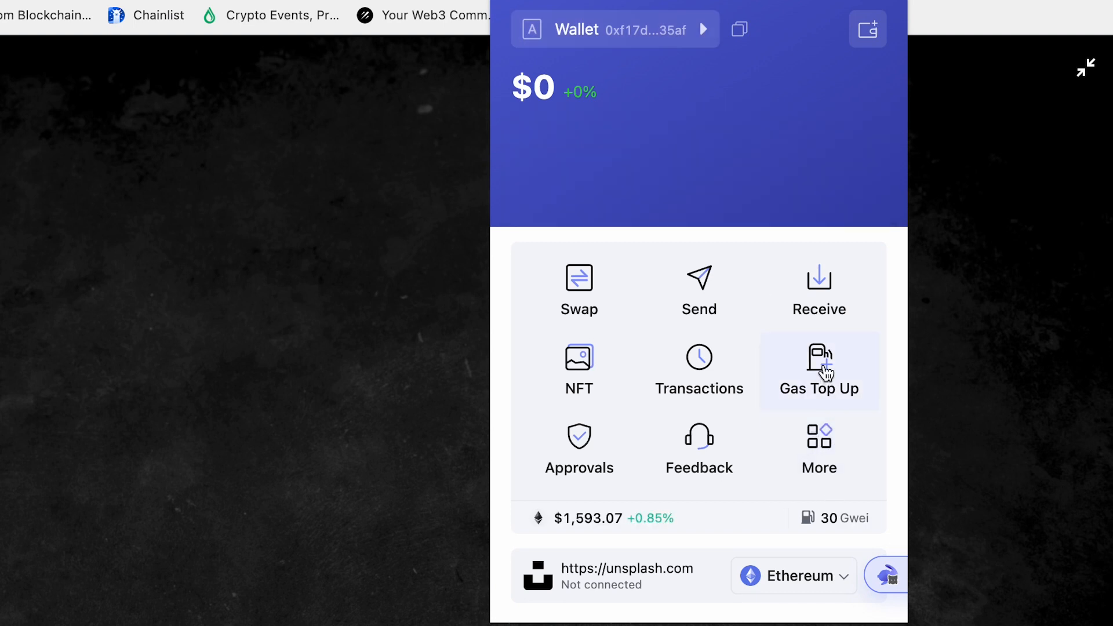
click(817, 369)
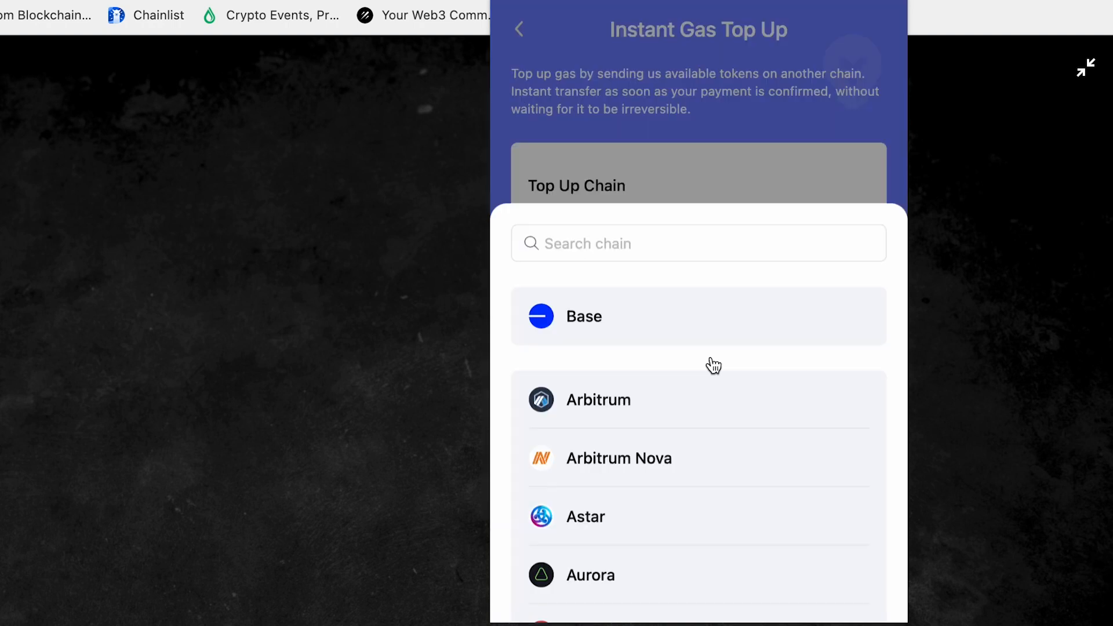
click(520, 29)
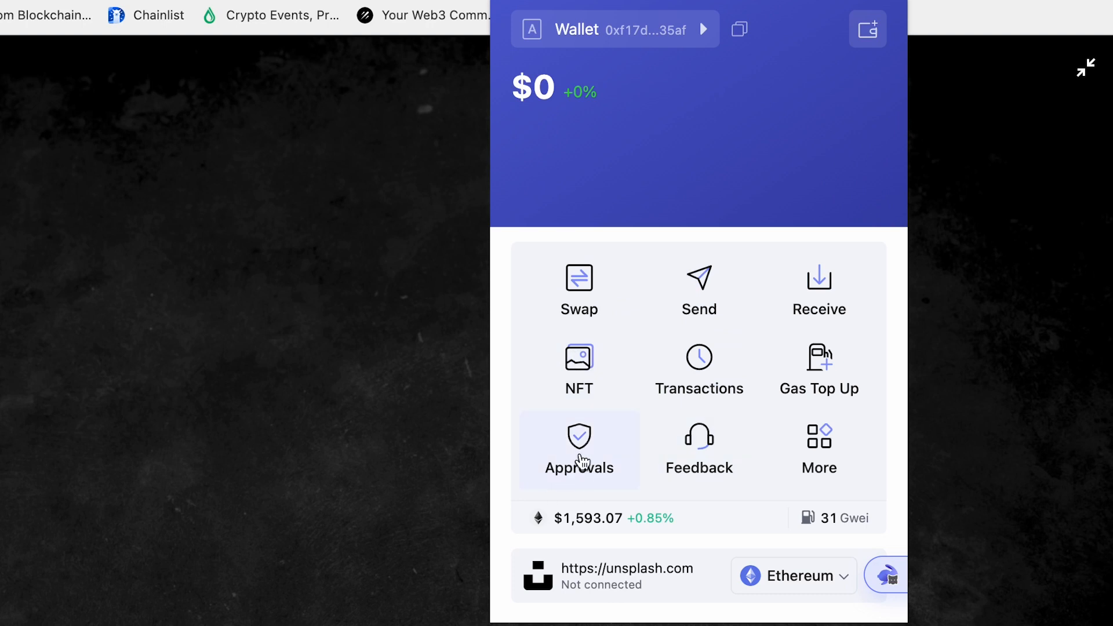
Browse More, view Connected Dapp (none), and switch on Enable Testnets in Settings.
click(818, 447)
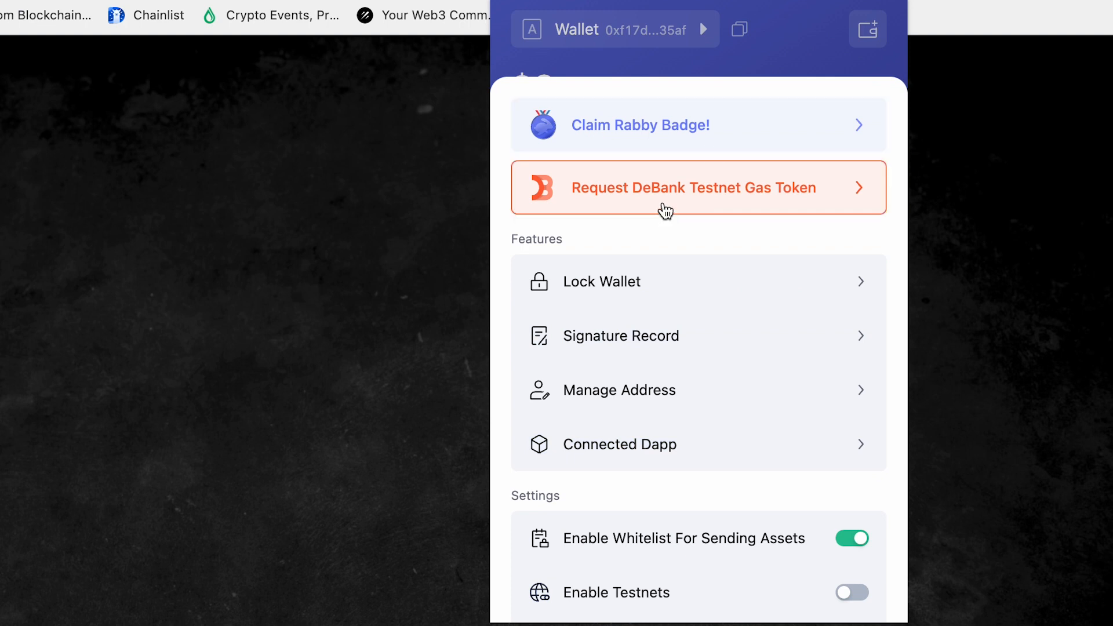
mouse_move(876, 204)
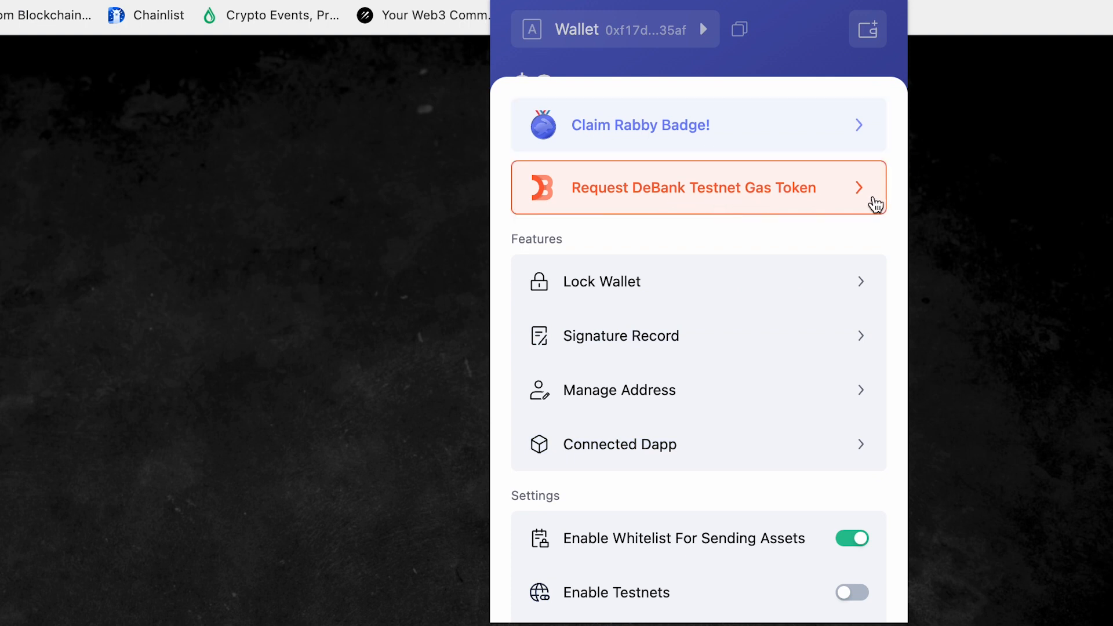
mouse_move(746, 405)
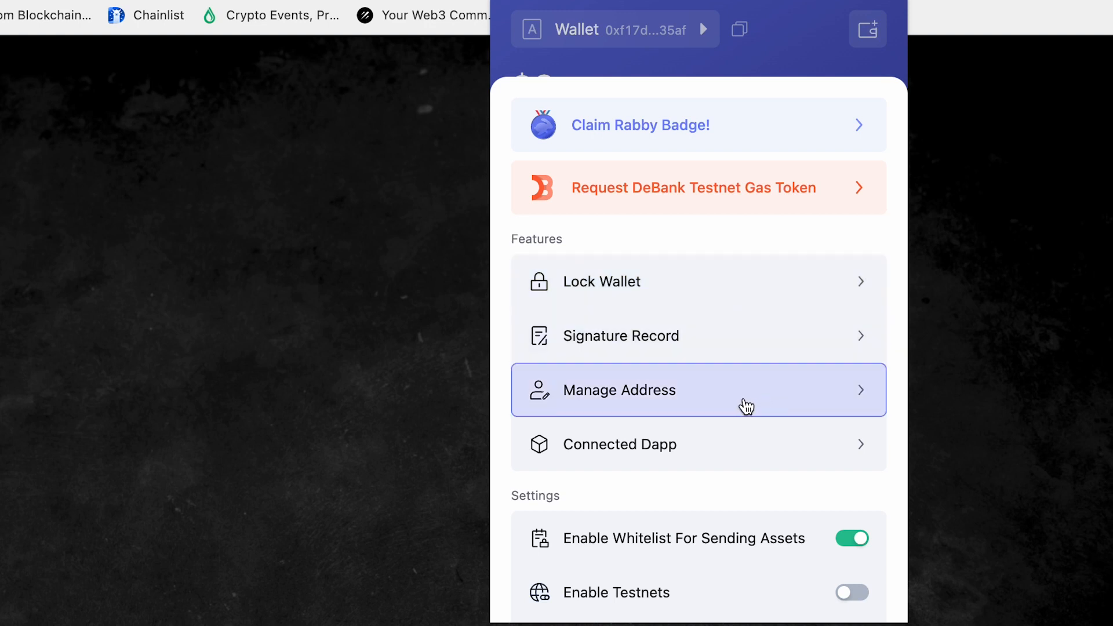
scroll(down, 3)
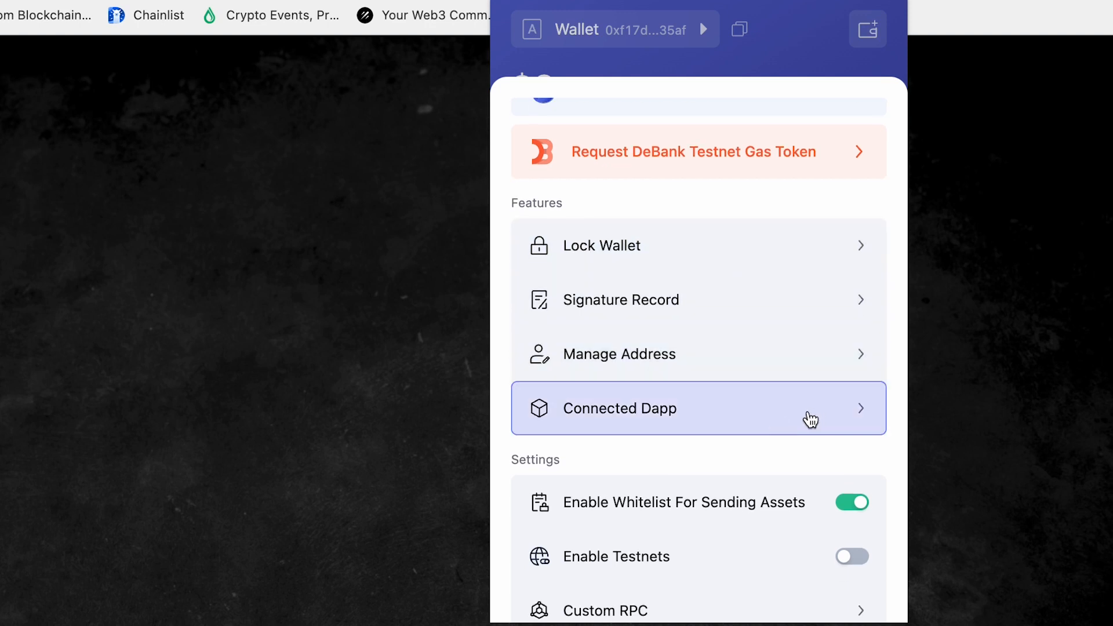
click(698, 408)
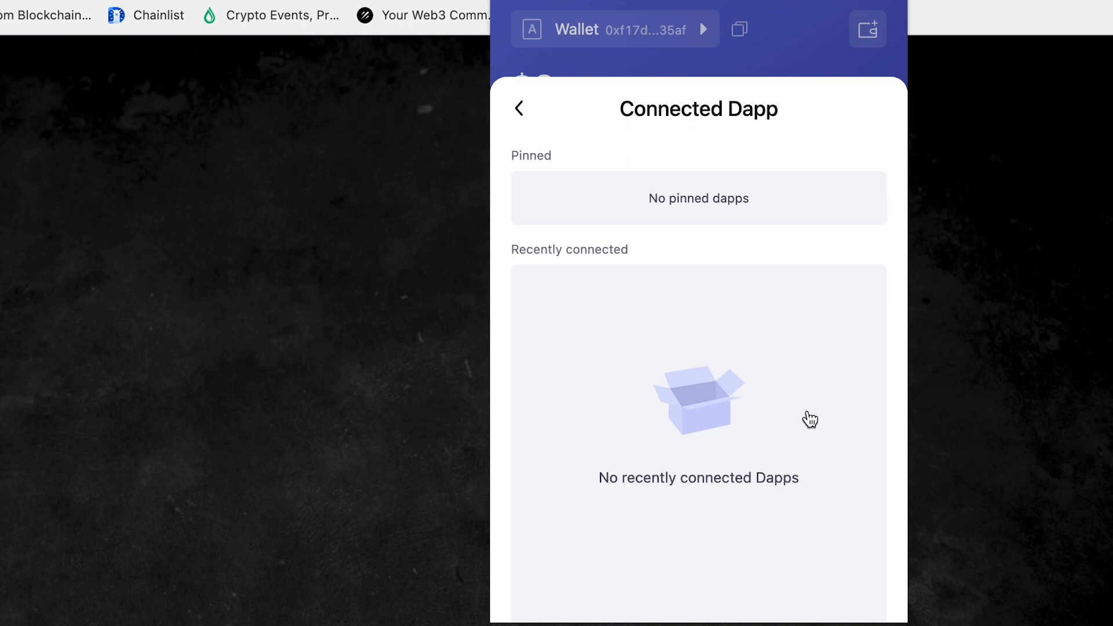
mouse_move(602, 505)
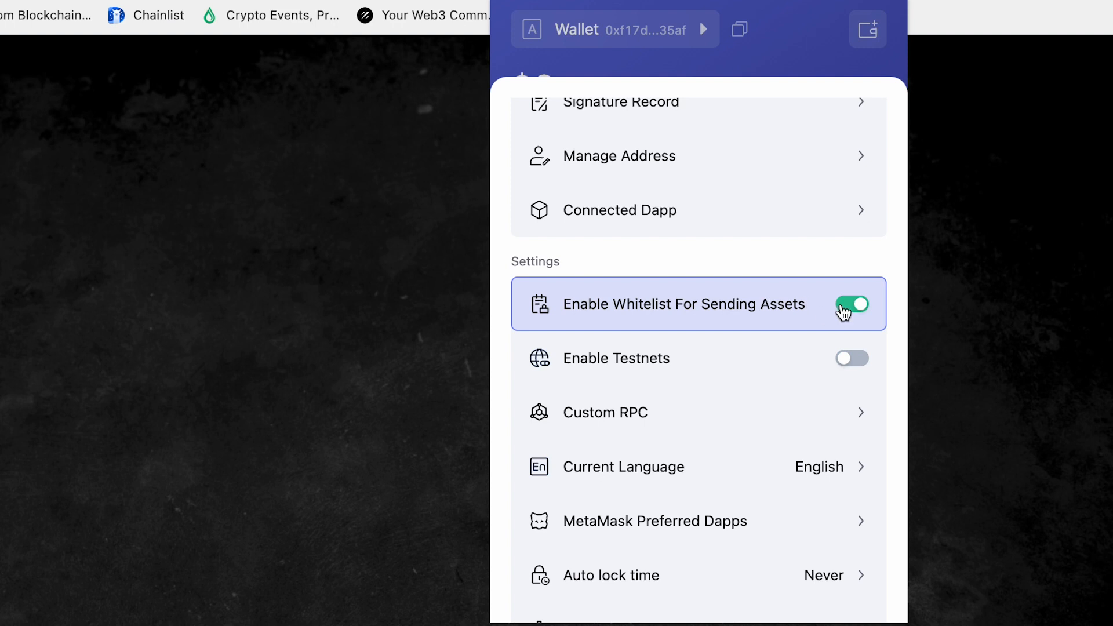
scroll(down, 3)
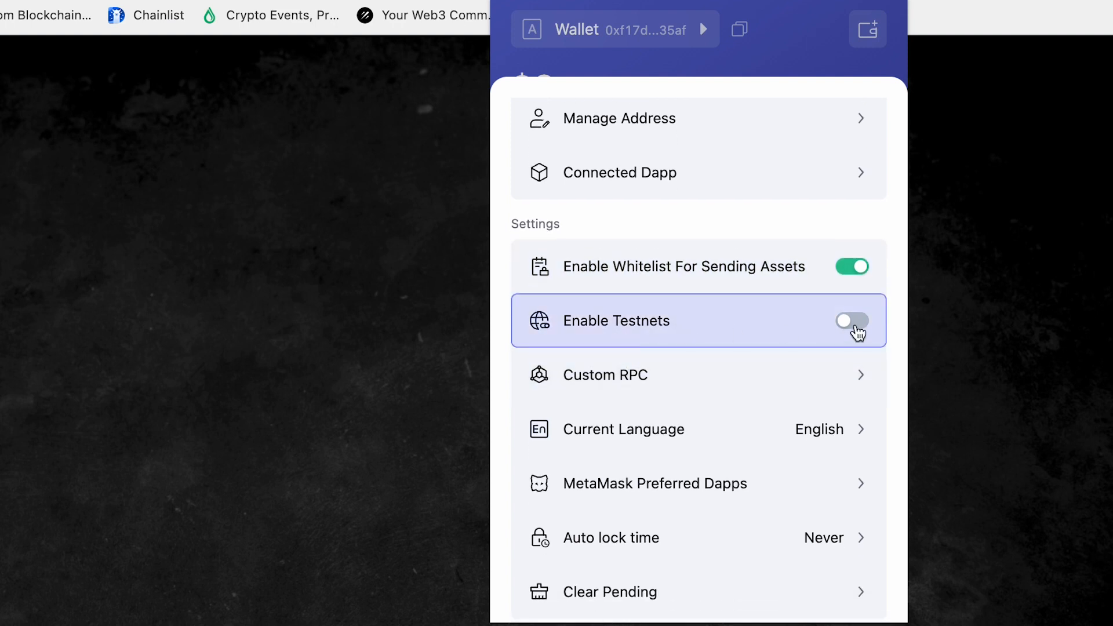
click(851, 320)
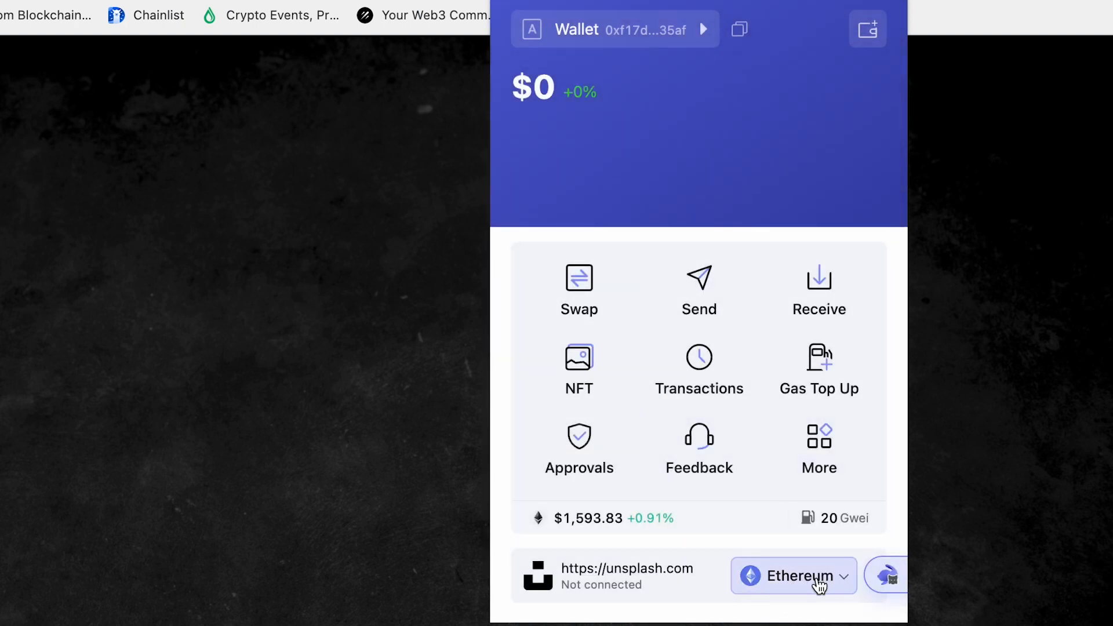
Show the Testnets chain list, including Arbitrum Goerli and Sepolia, from the Ethereum selector.
click(791, 577)
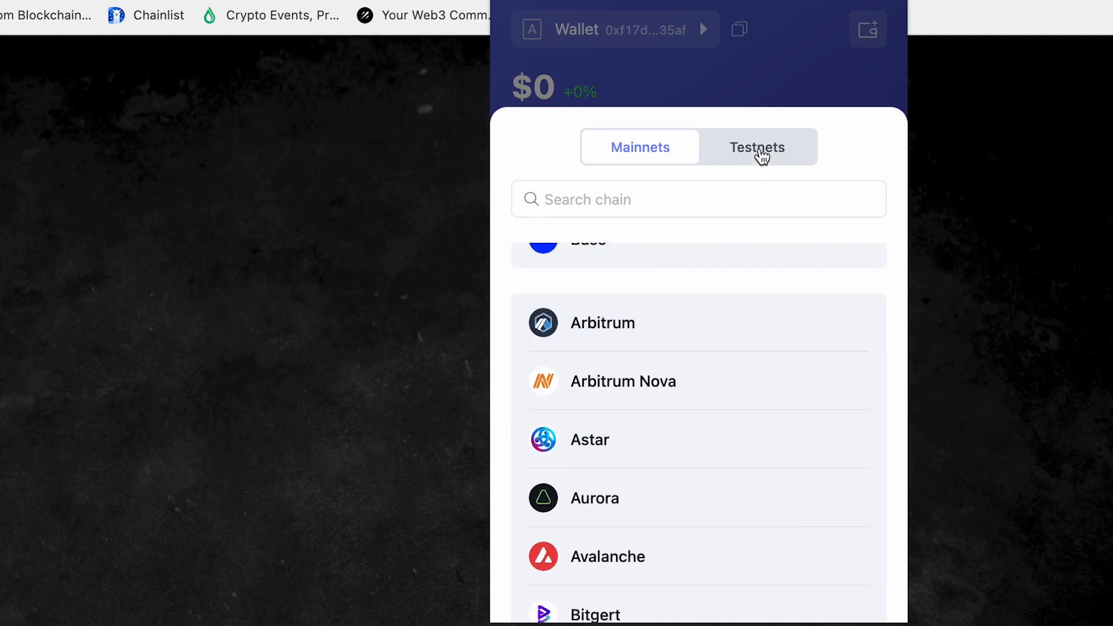
click(756, 147)
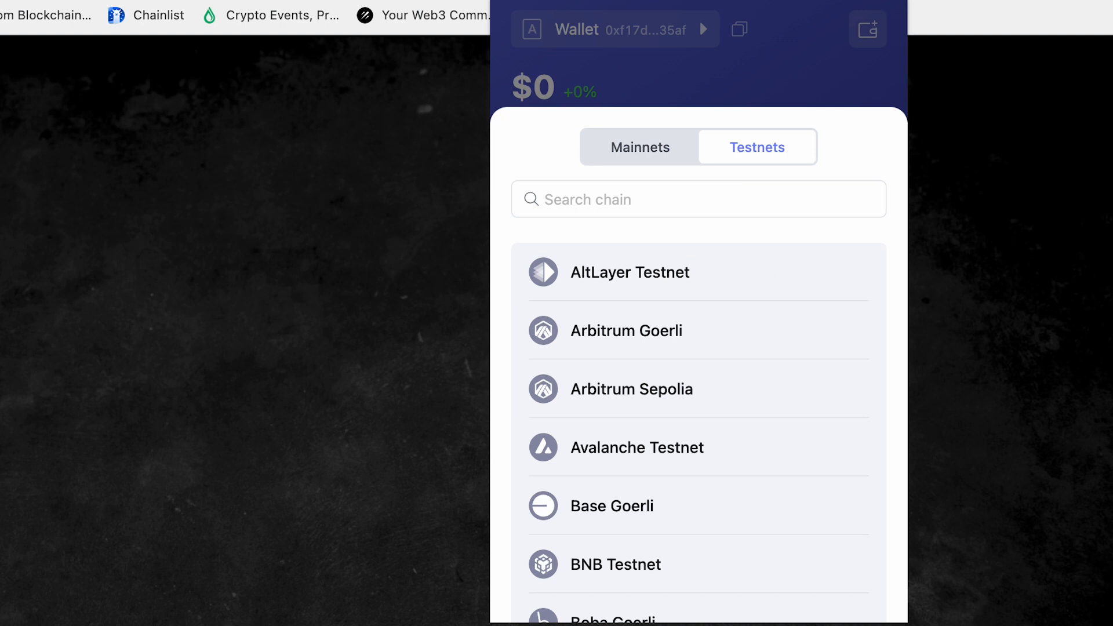
mouse_move(800, 91)
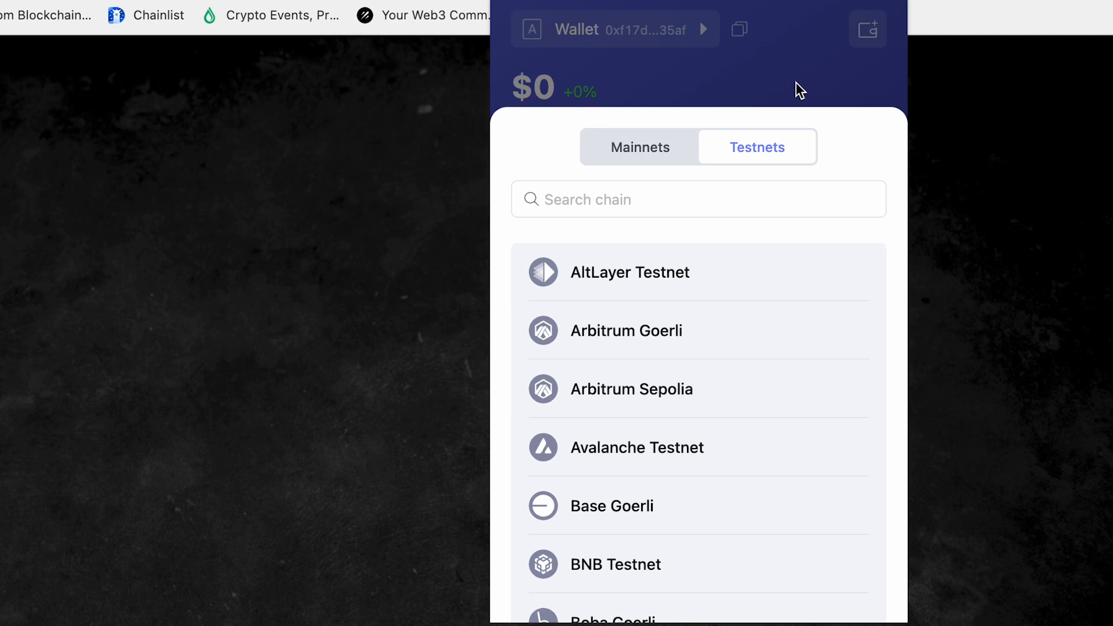